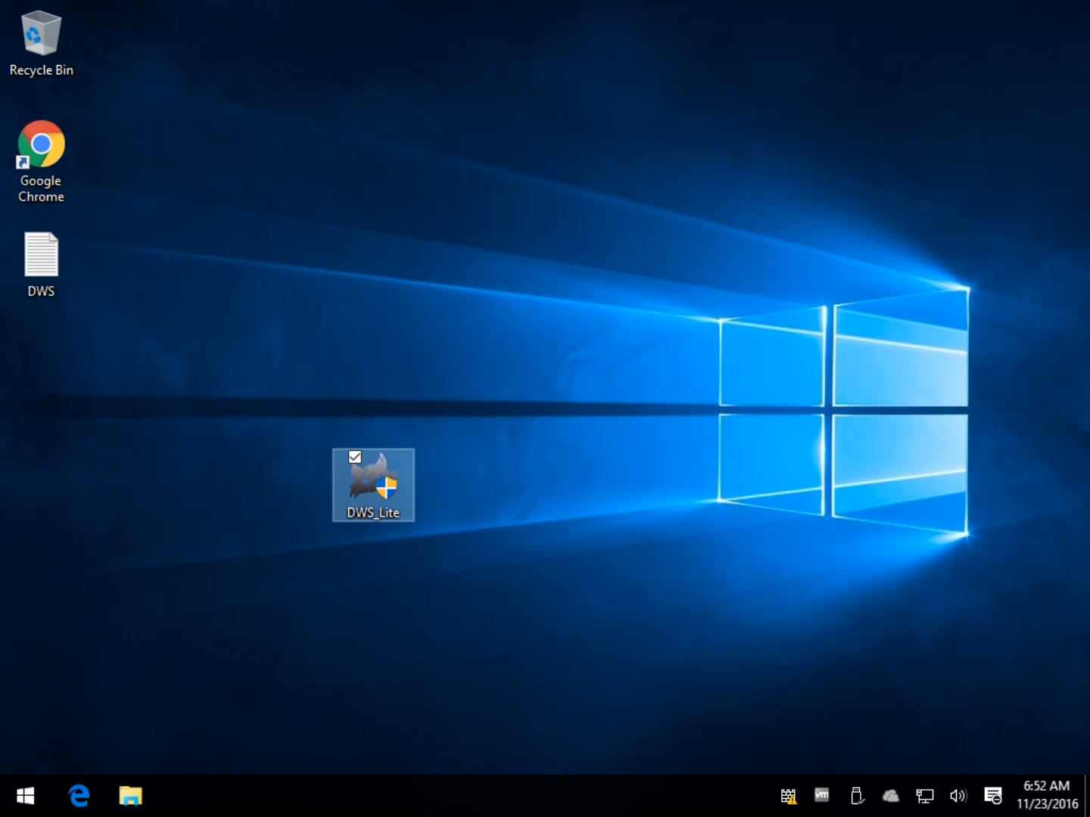
pyautogui.moveTo(222, 226)
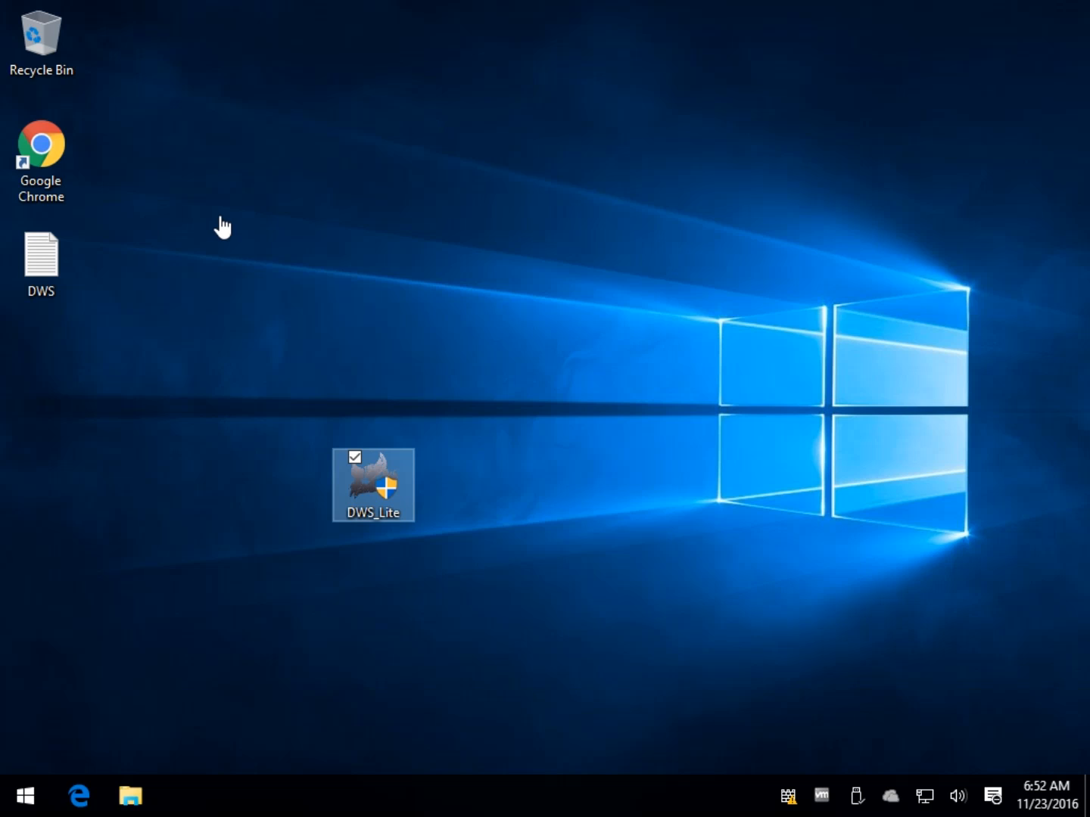
pyautogui.moveTo(527, 297)
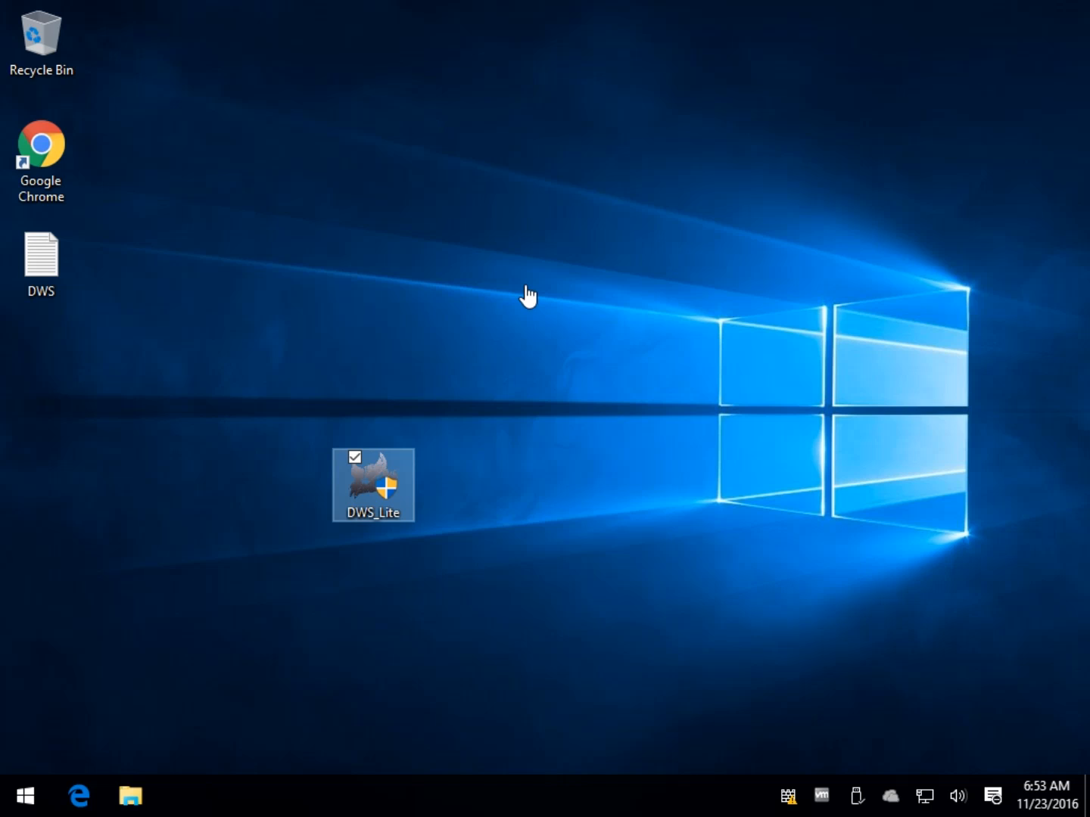
pyautogui.moveTo(515, 422)
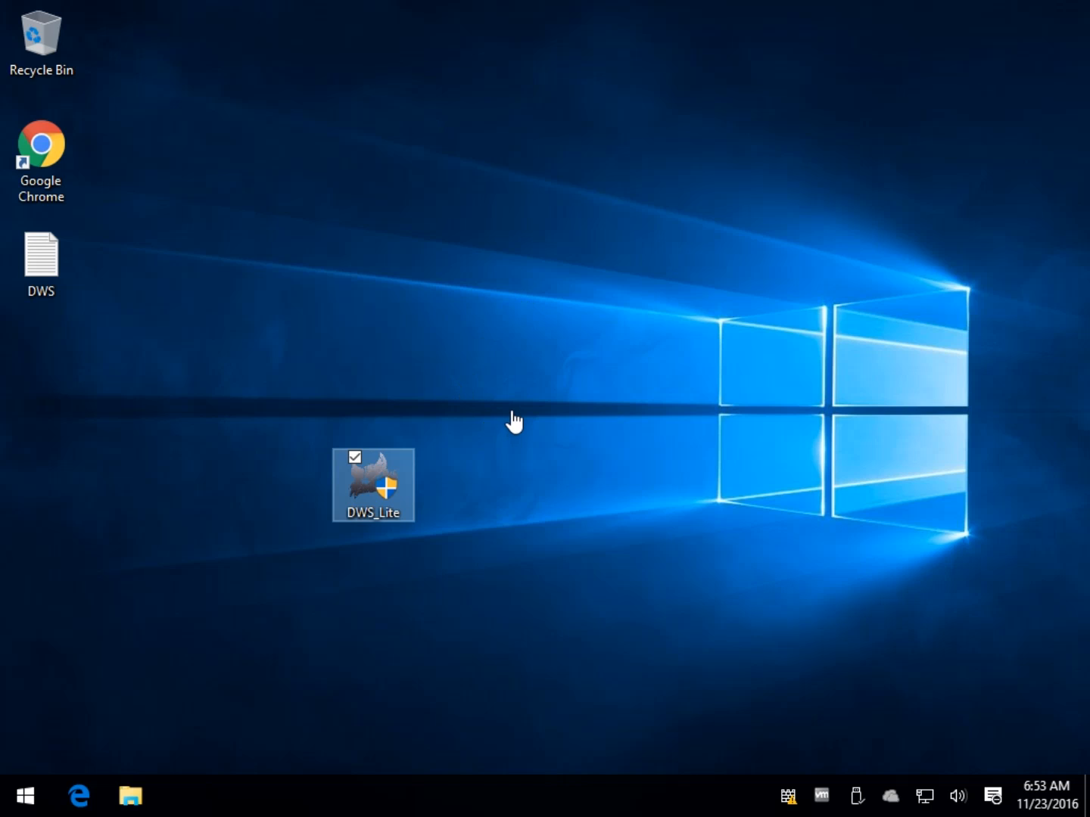
pyautogui.moveTo(318, 360)
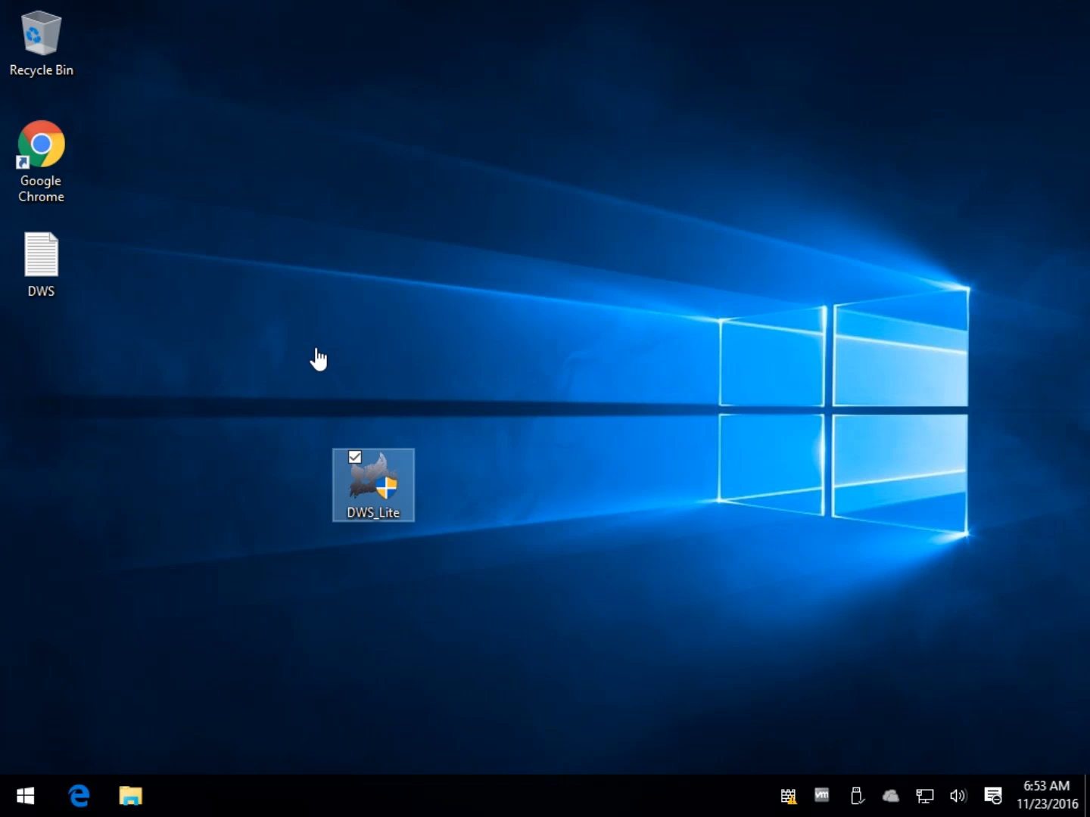
pyautogui.moveTo(432, 542)
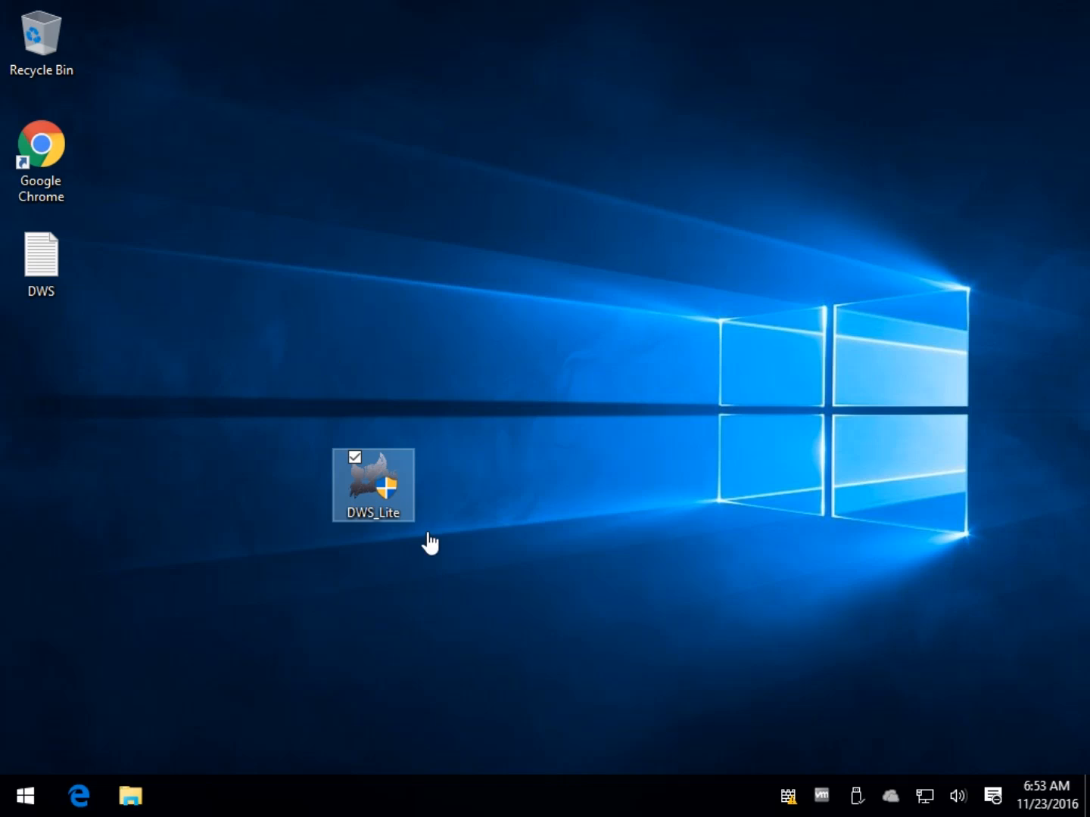
pyautogui.moveTo(380, 480)
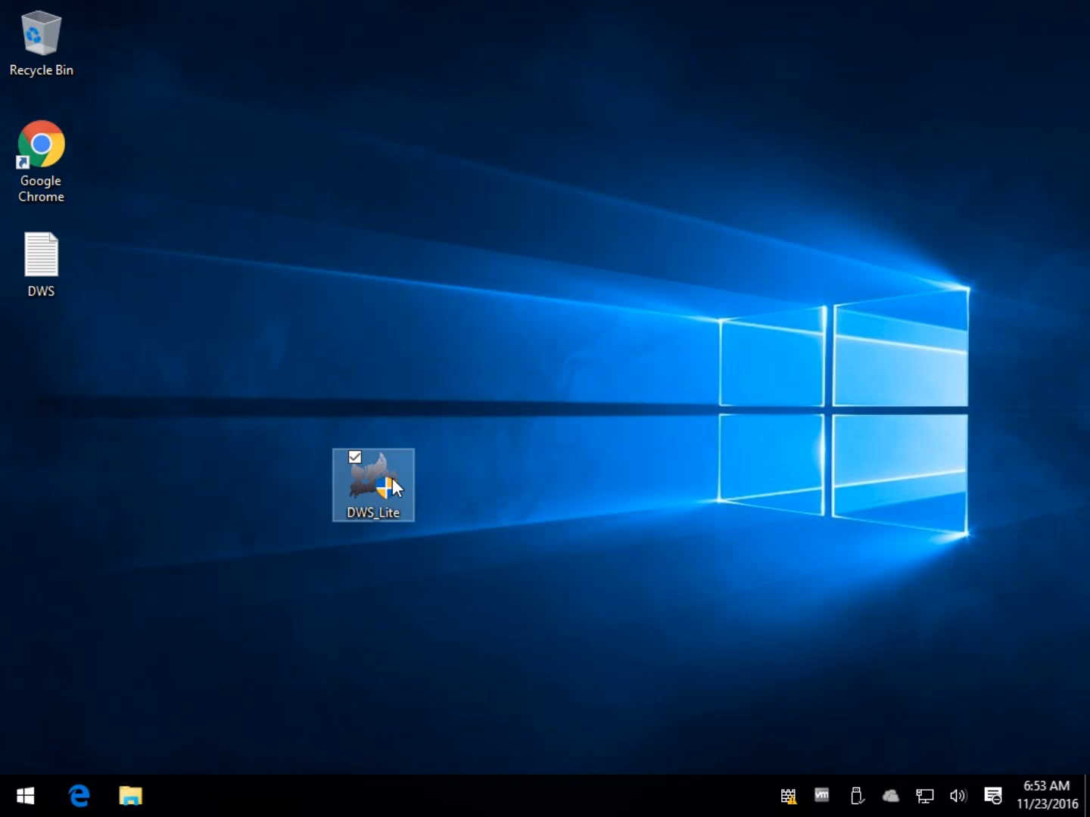
# Step: Launch DWS Lite from the desktop, which warns that Windows Restore is disabled
pyautogui.doubleClick(372, 484)
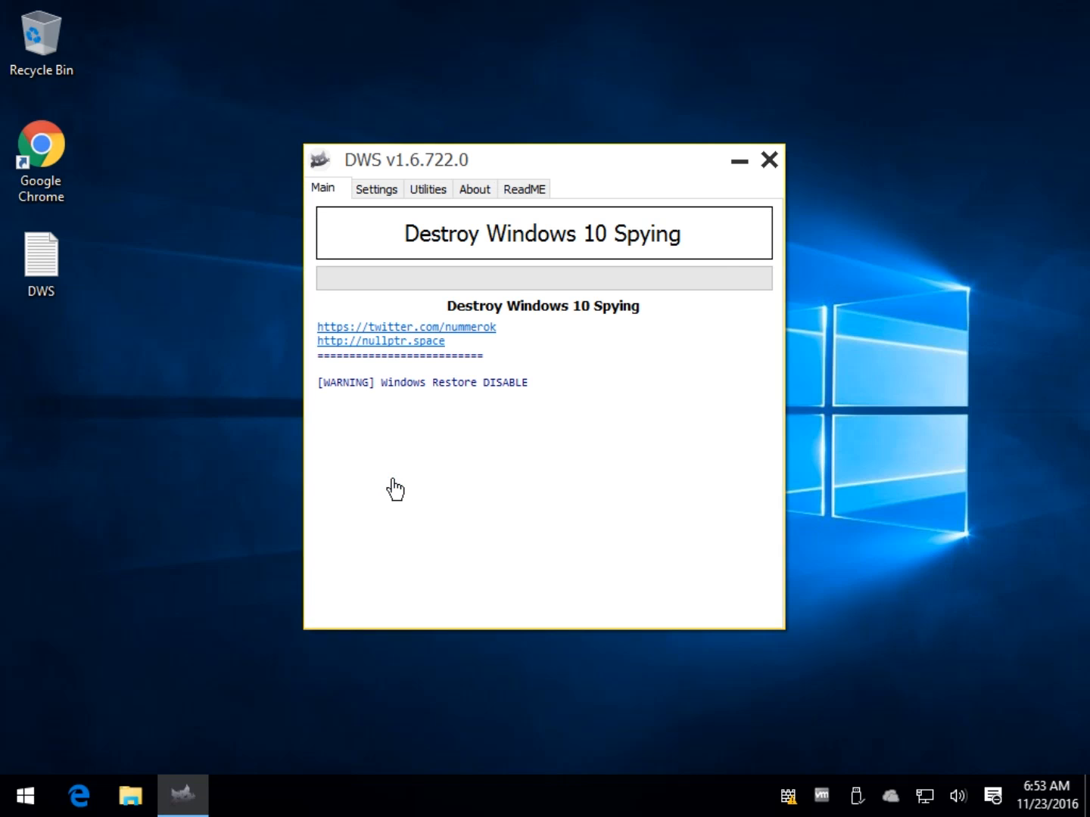
pyautogui.moveTo(420, 391)
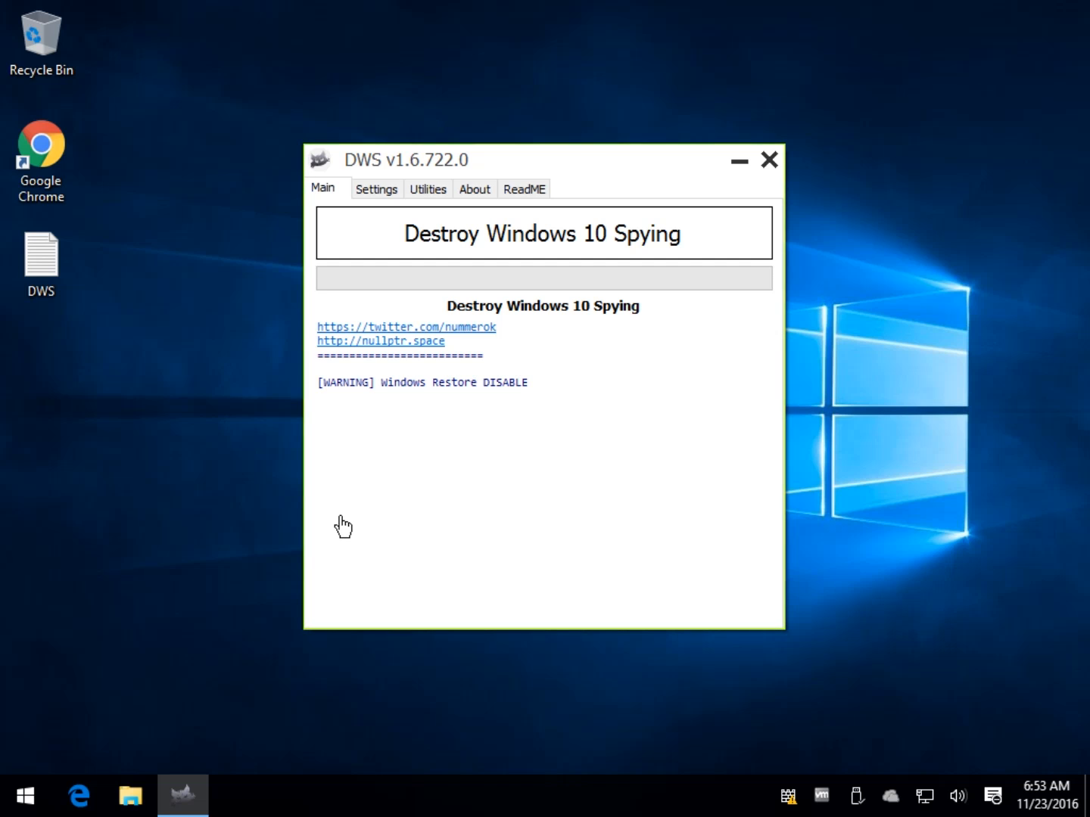
# Step: Find 'restore' in Start search and bring up the Create a restore point settings
pyautogui.click(24, 797)
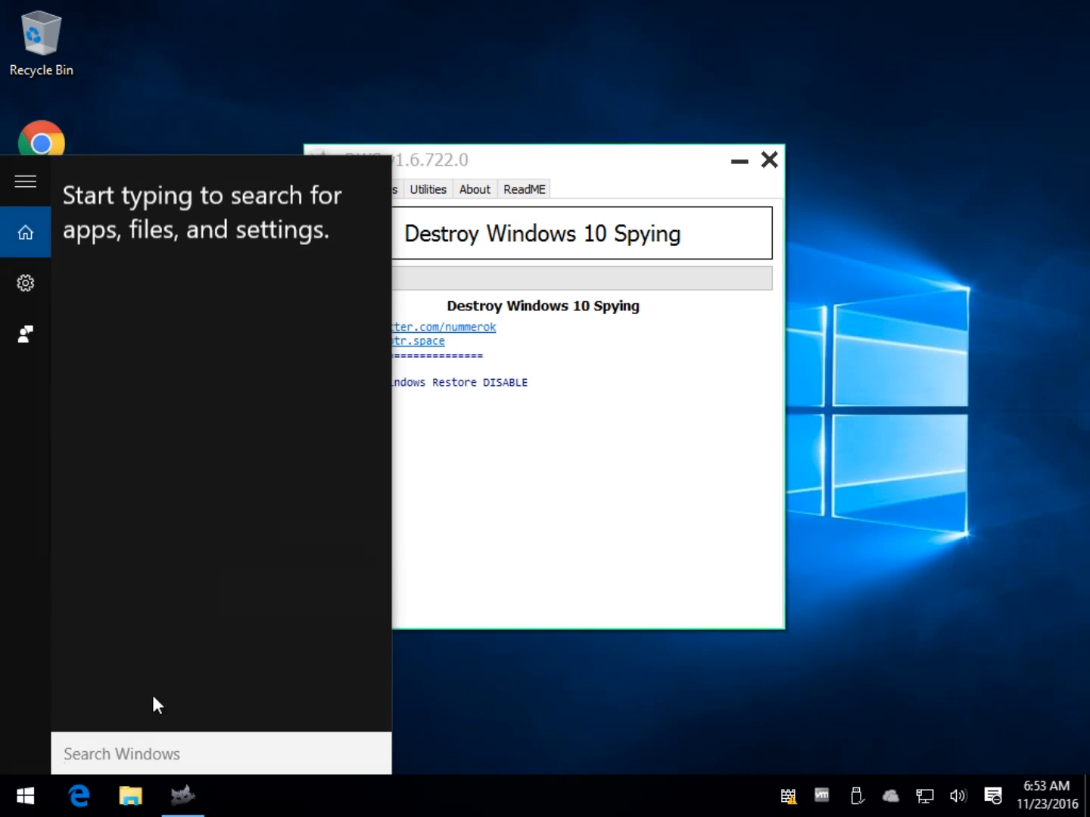
pyautogui.write('re')
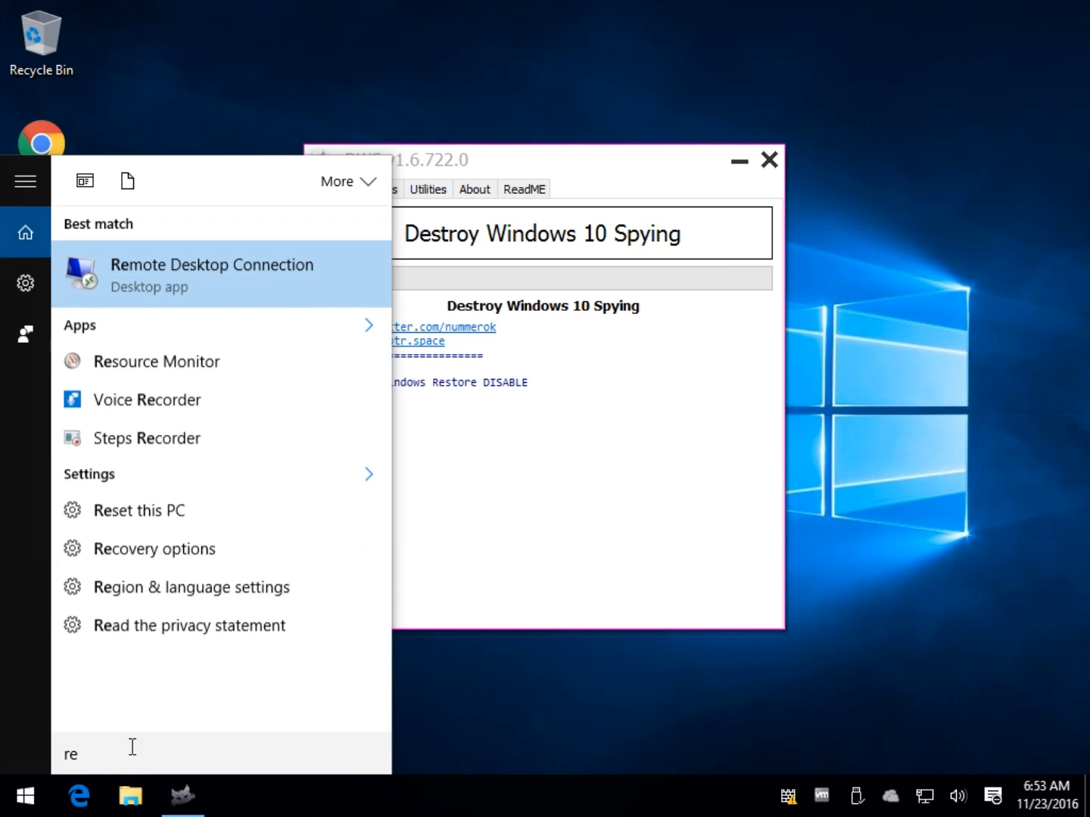
pyautogui.write('store')
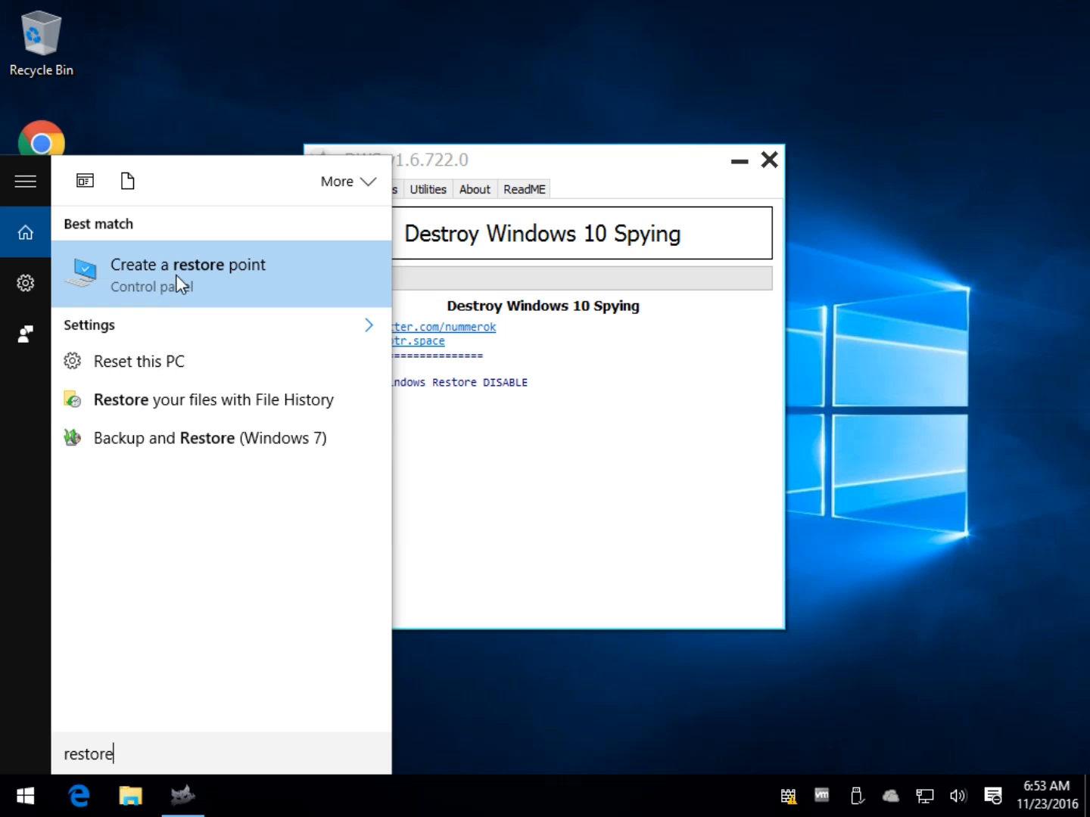
pyautogui.click(188, 274)
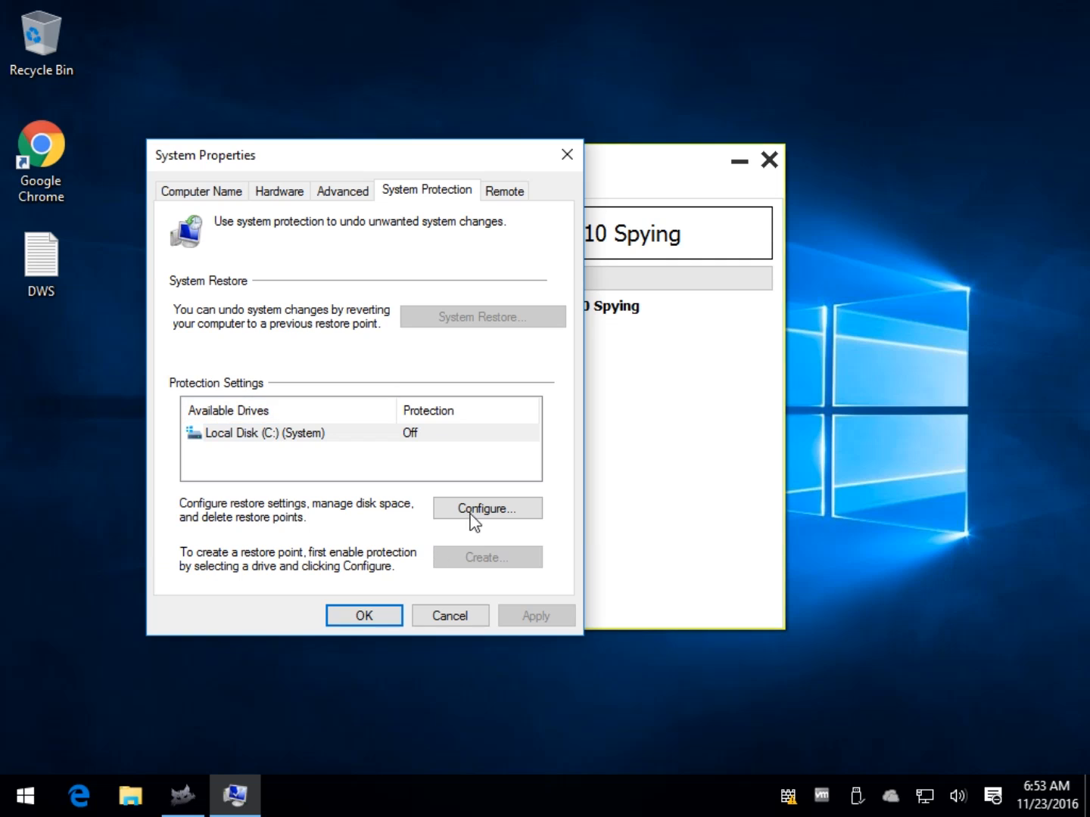
# Step: Turn on system protection for Local Disk (C:) and confirm System Properties
pyautogui.click(488, 509)
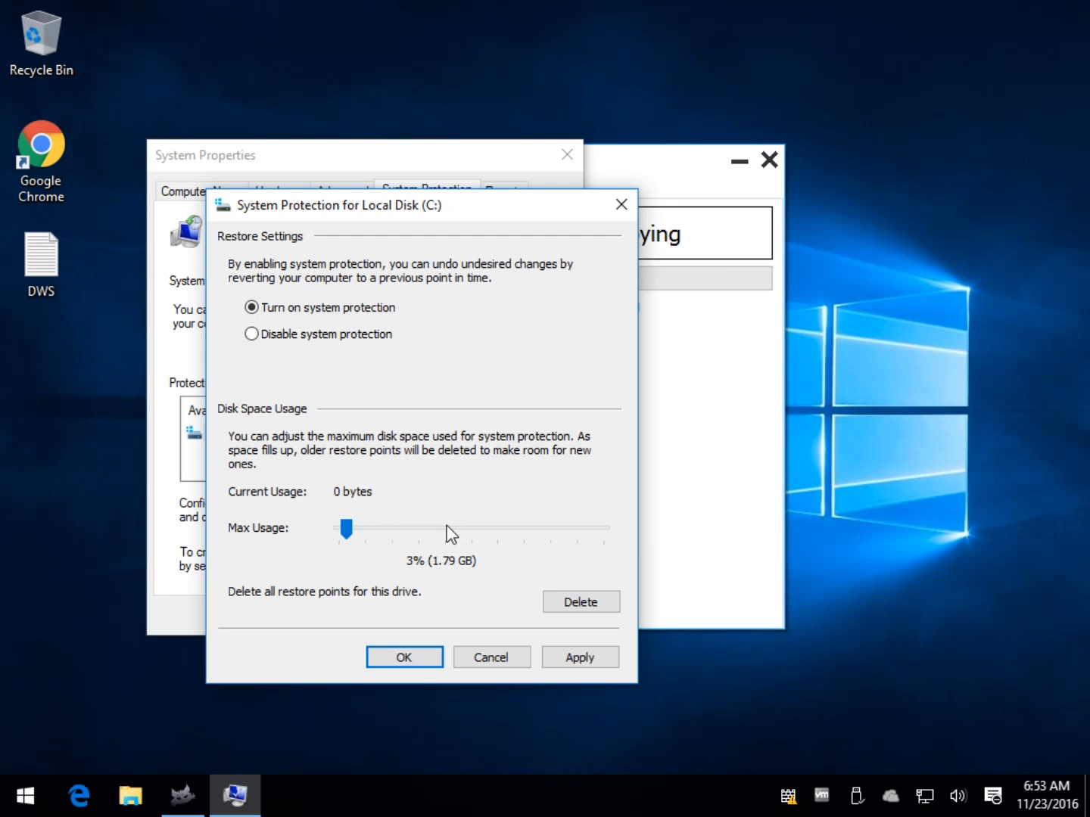
pyautogui.click(580, 657)
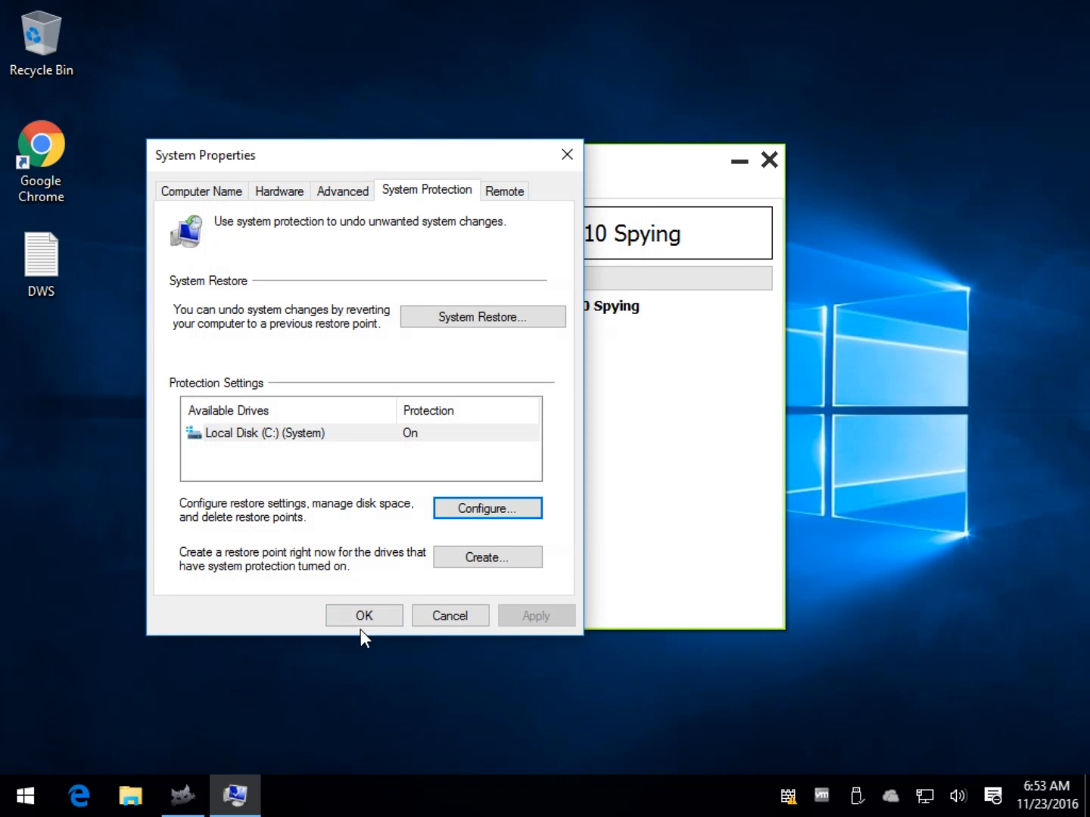
pyautogui.click(363, 615)
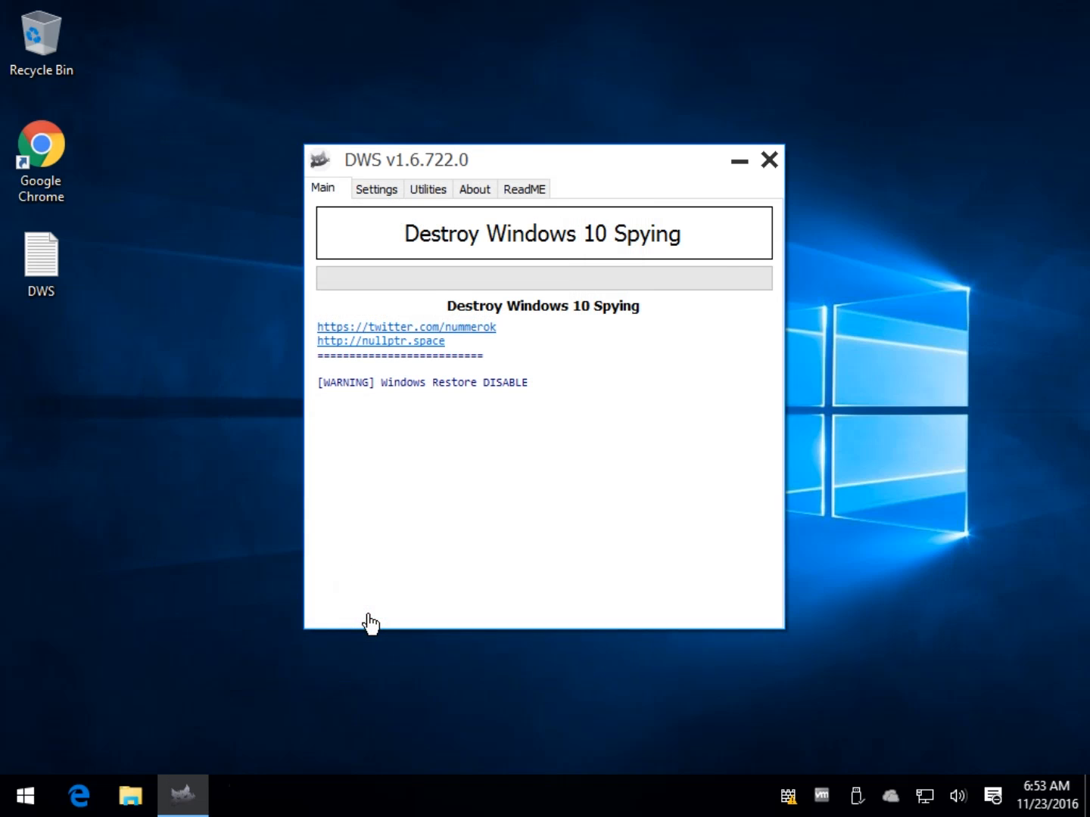
pyautogui.moveTo(770, 161)
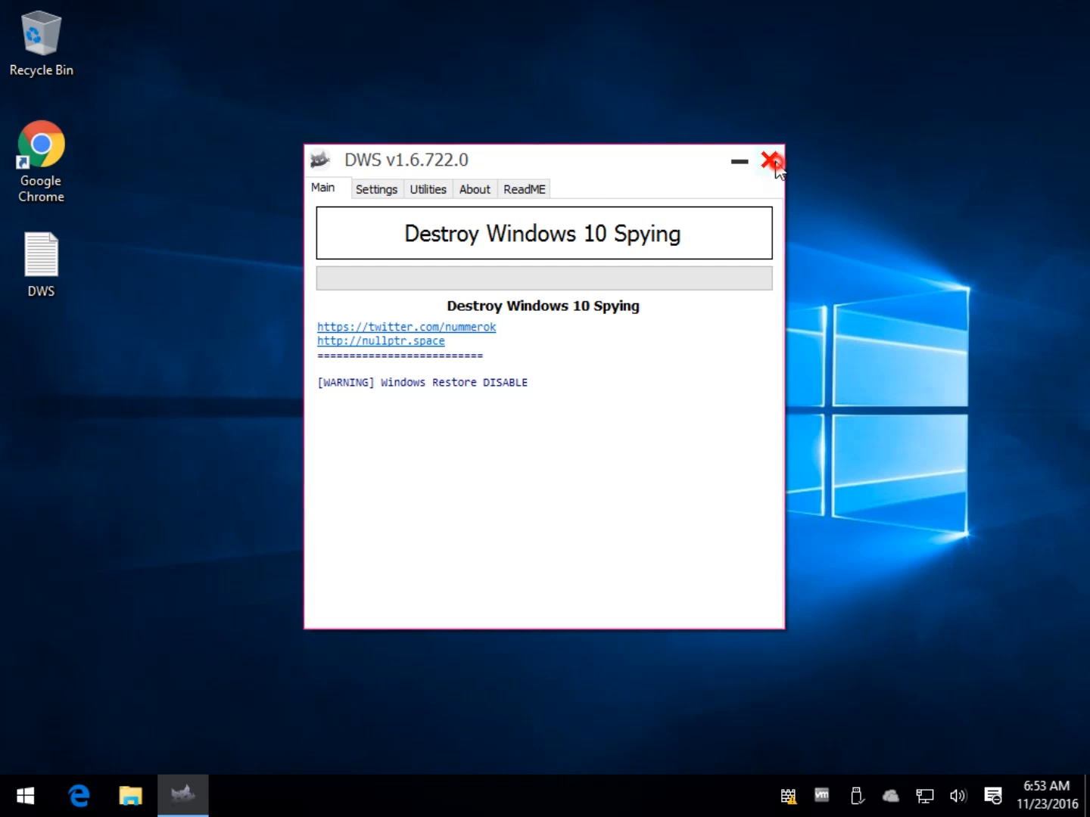
# Step: Close DWS and relaunch DWS Lite so the Windows Restore warning is gone
pyautogui.click(772, 162)
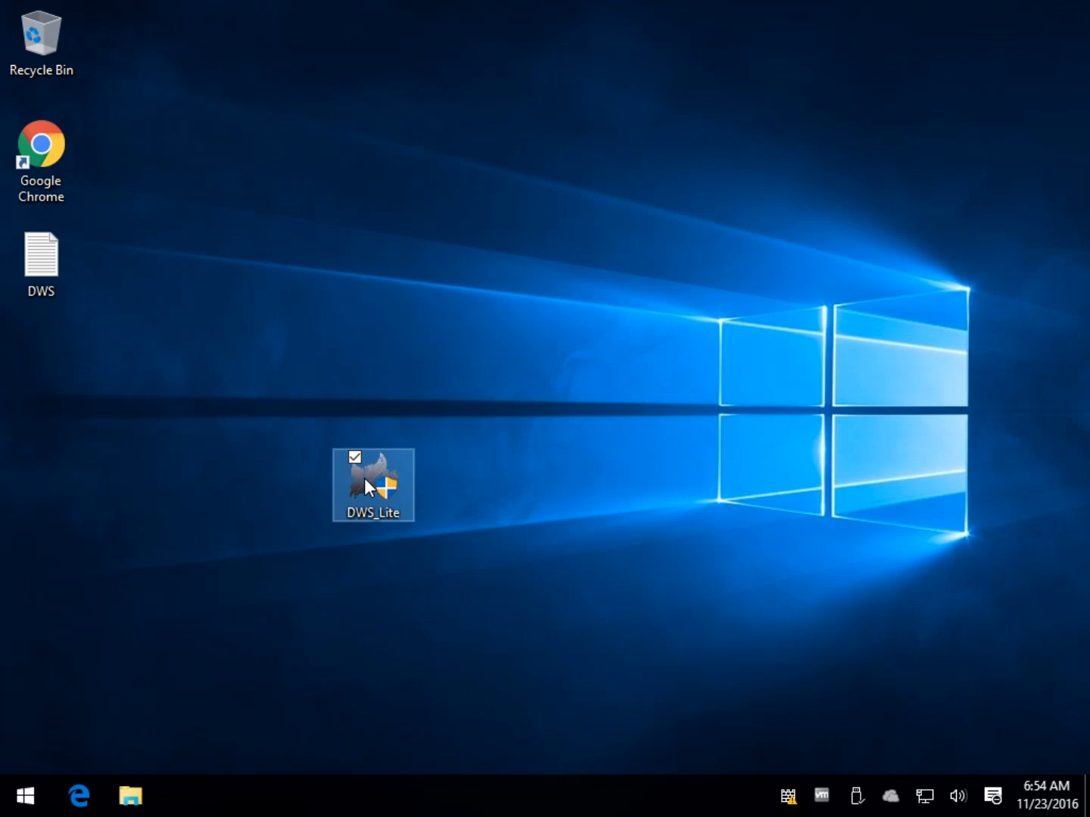
pyautogui.doubleClick(373, 485)
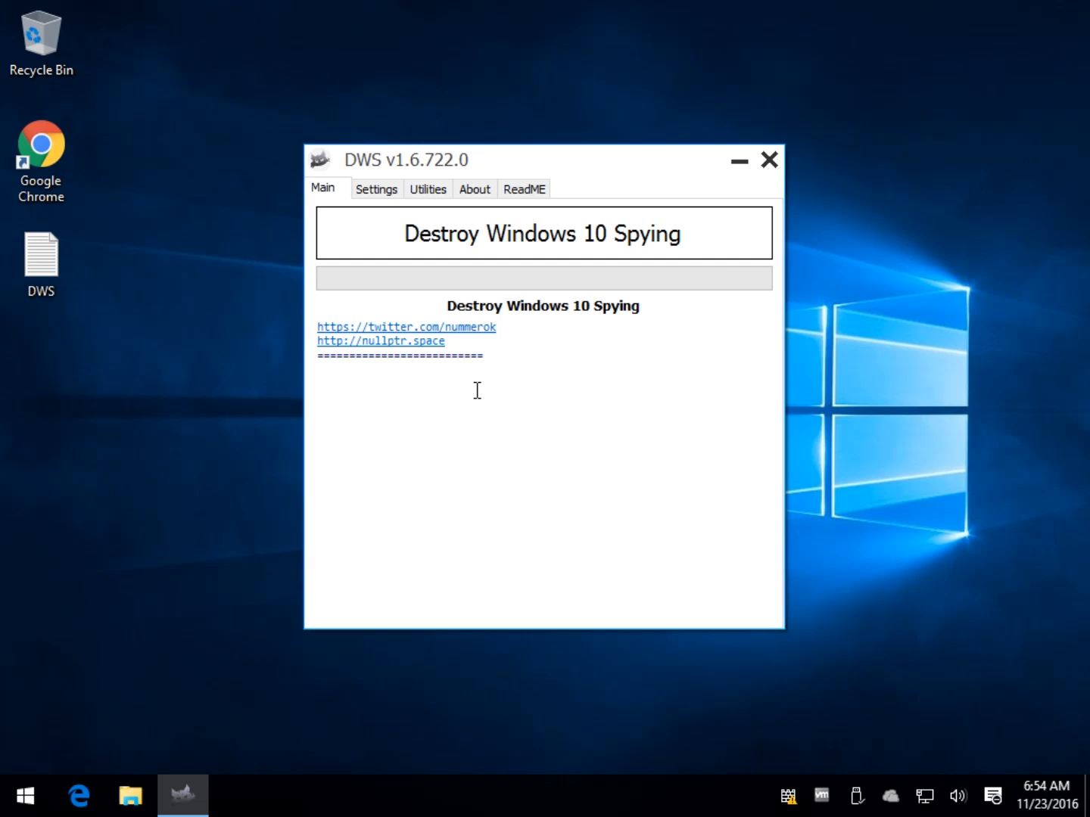
pyautogui.moveTo(602, 236)
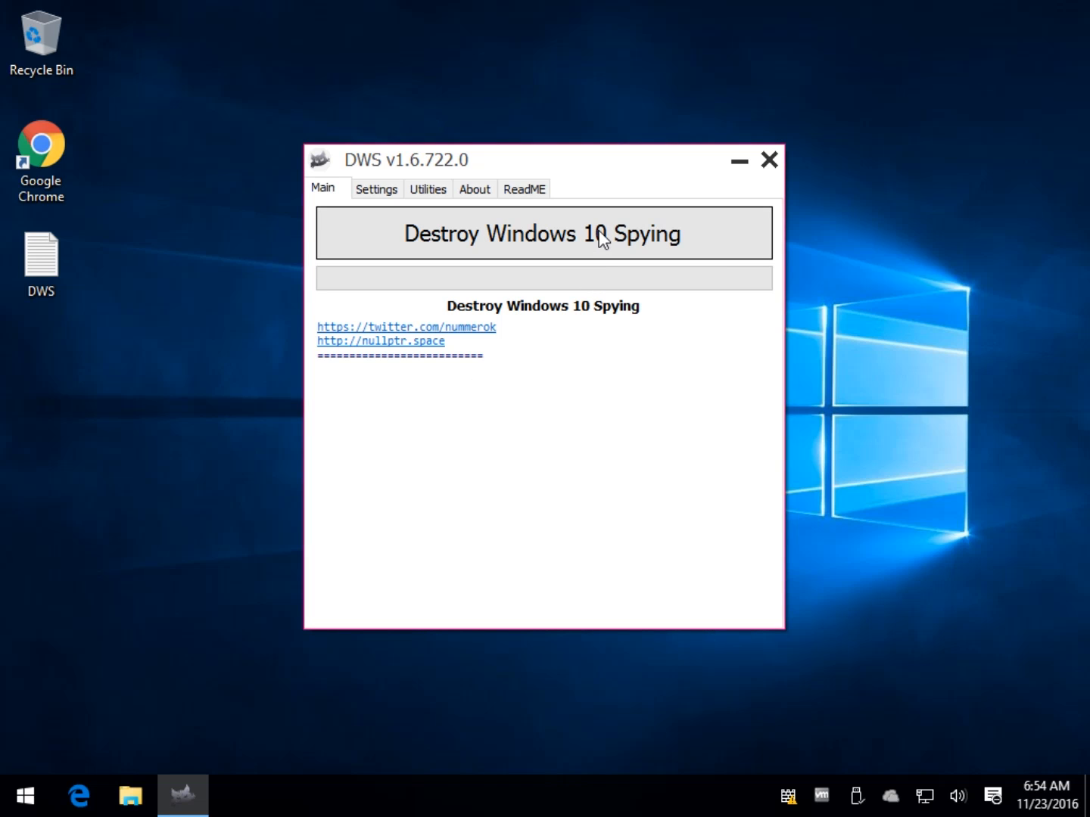
pyautogui.moveTo(612, 166)
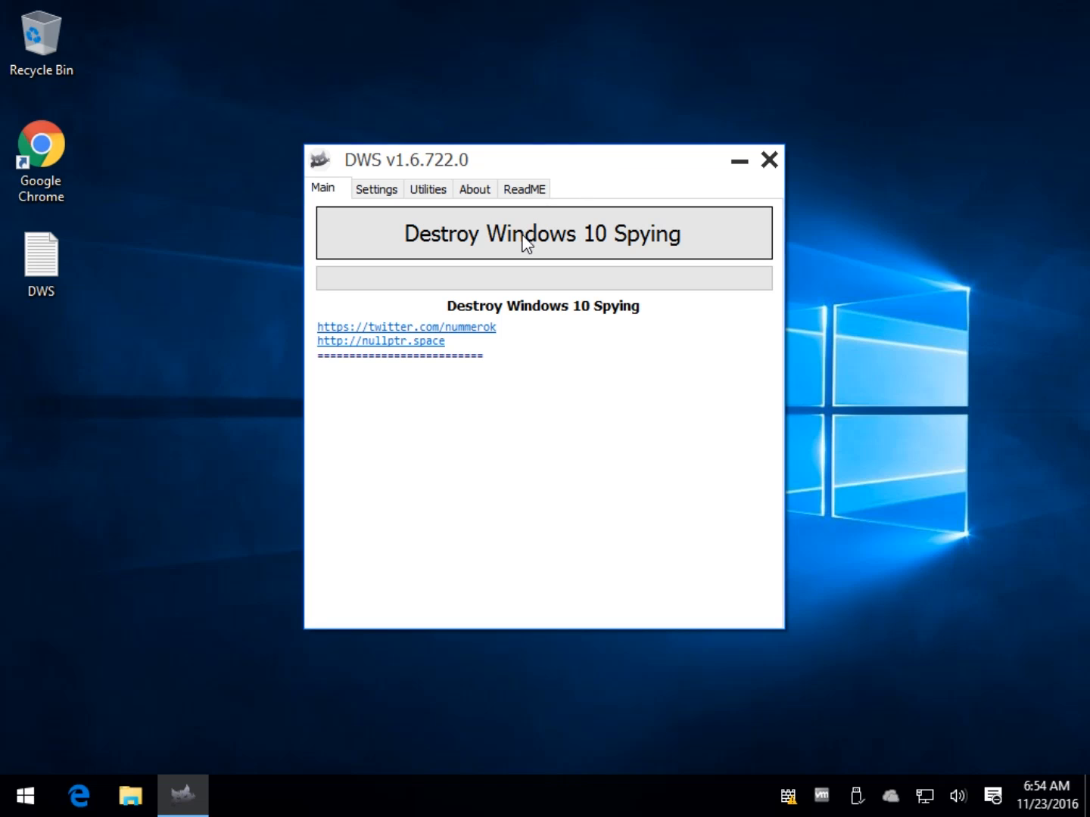
# Step: Run Destroy Windows 10 Spying and follow the log until the Complete restart prompt appears
pyautogui.click(542, 233)
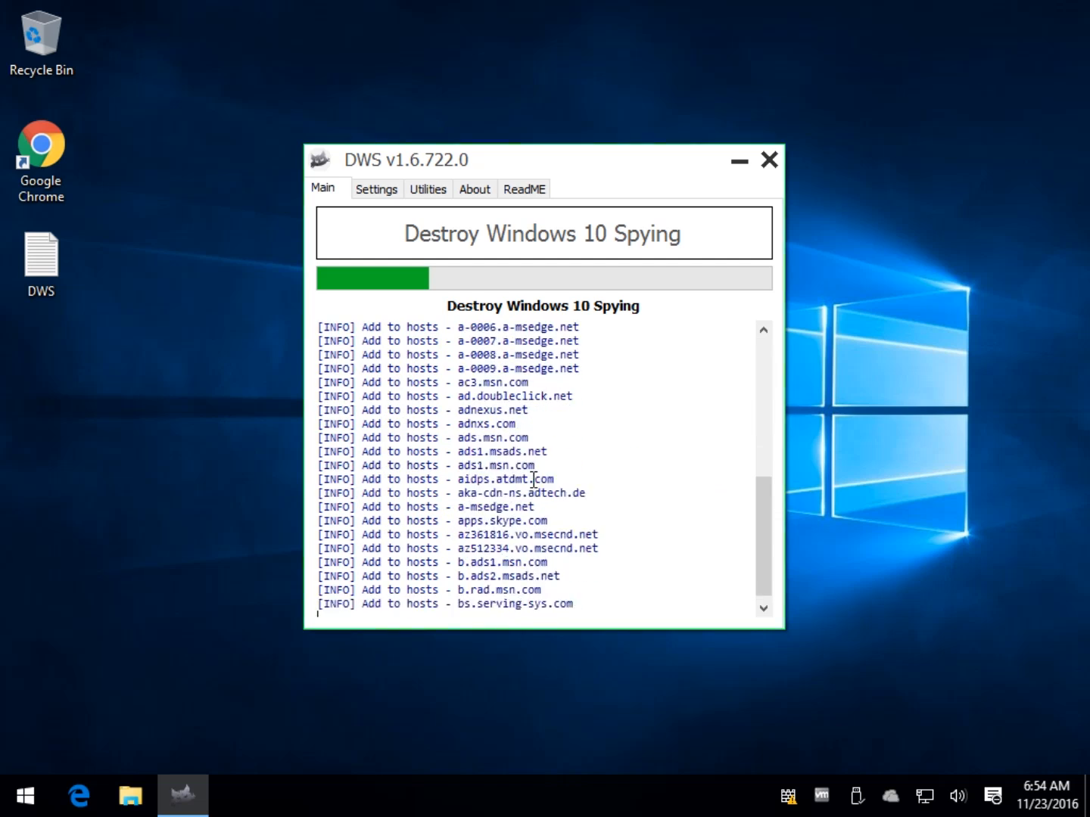
pyautogui.scroll(-3)
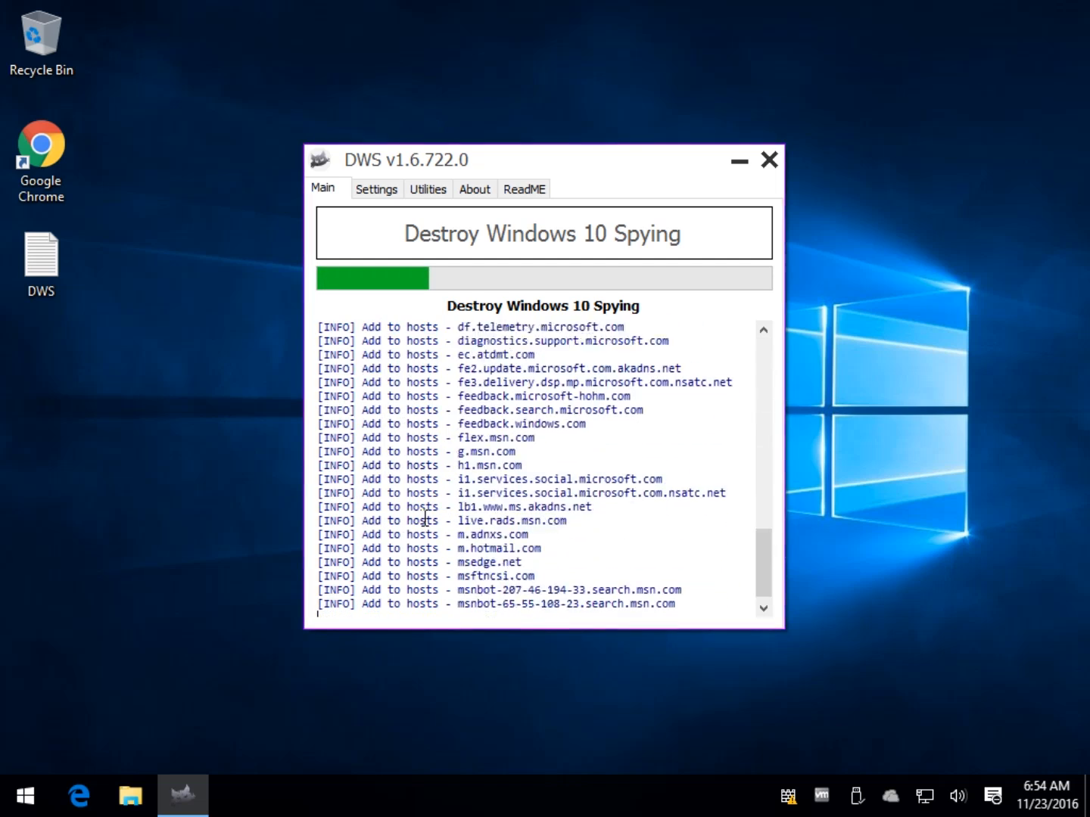
pyautogui.scroll(-3)
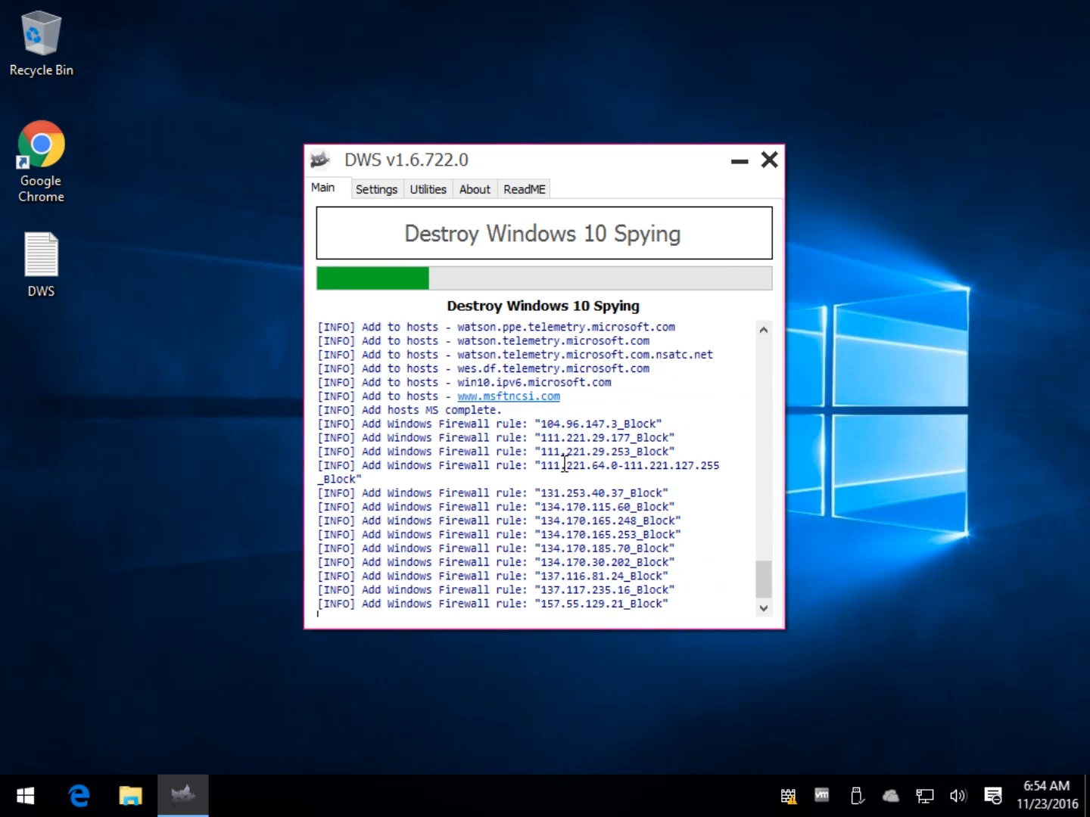
pyautogui.scroll(-3)
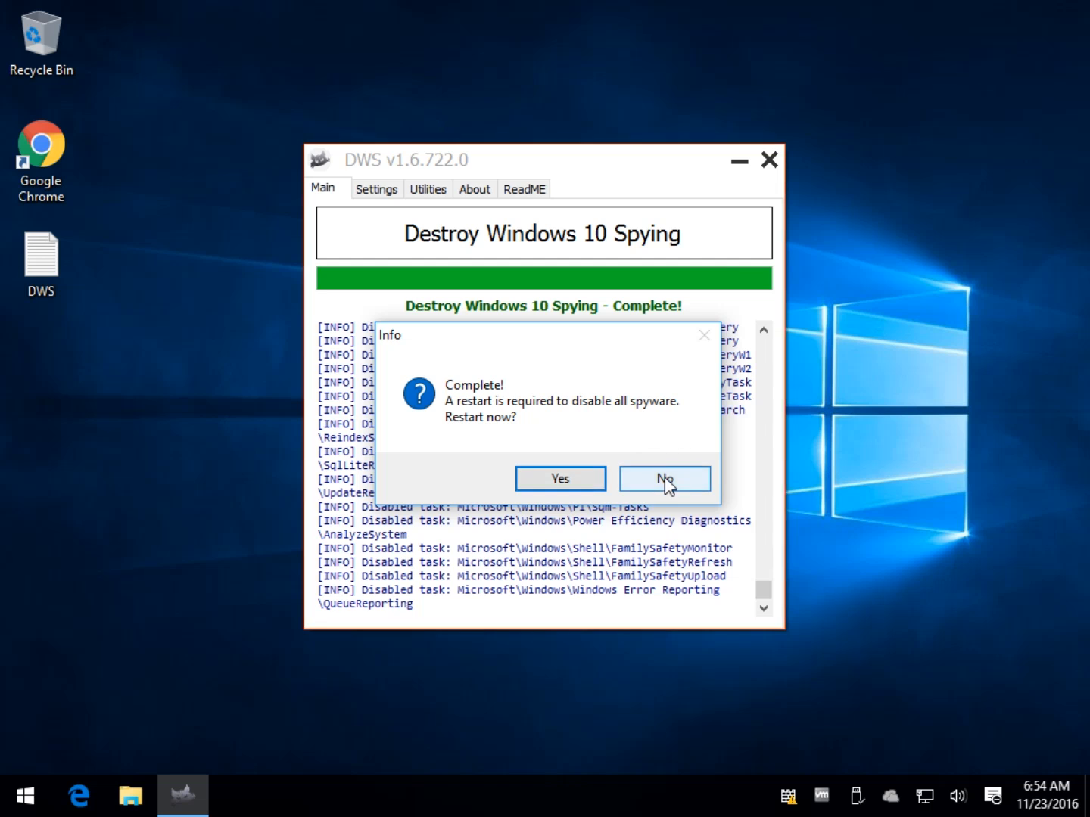
pyautogui.click(663, 478)
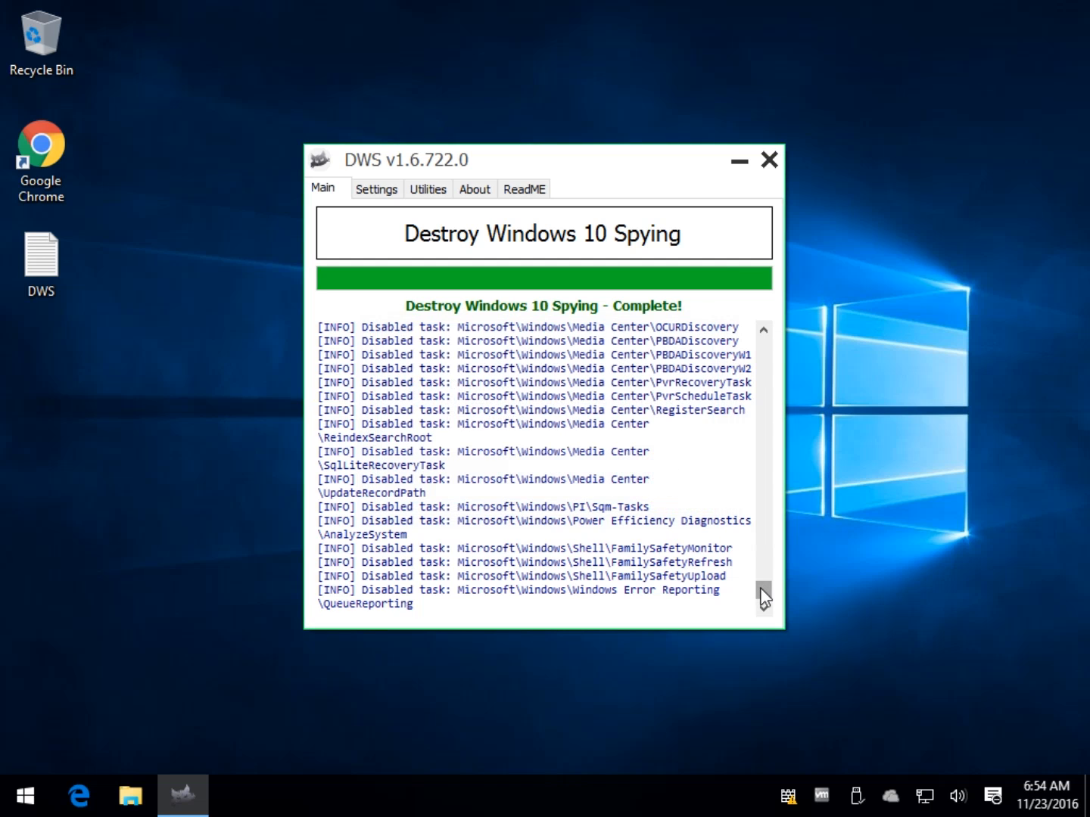
pyautogui.scroll(3)
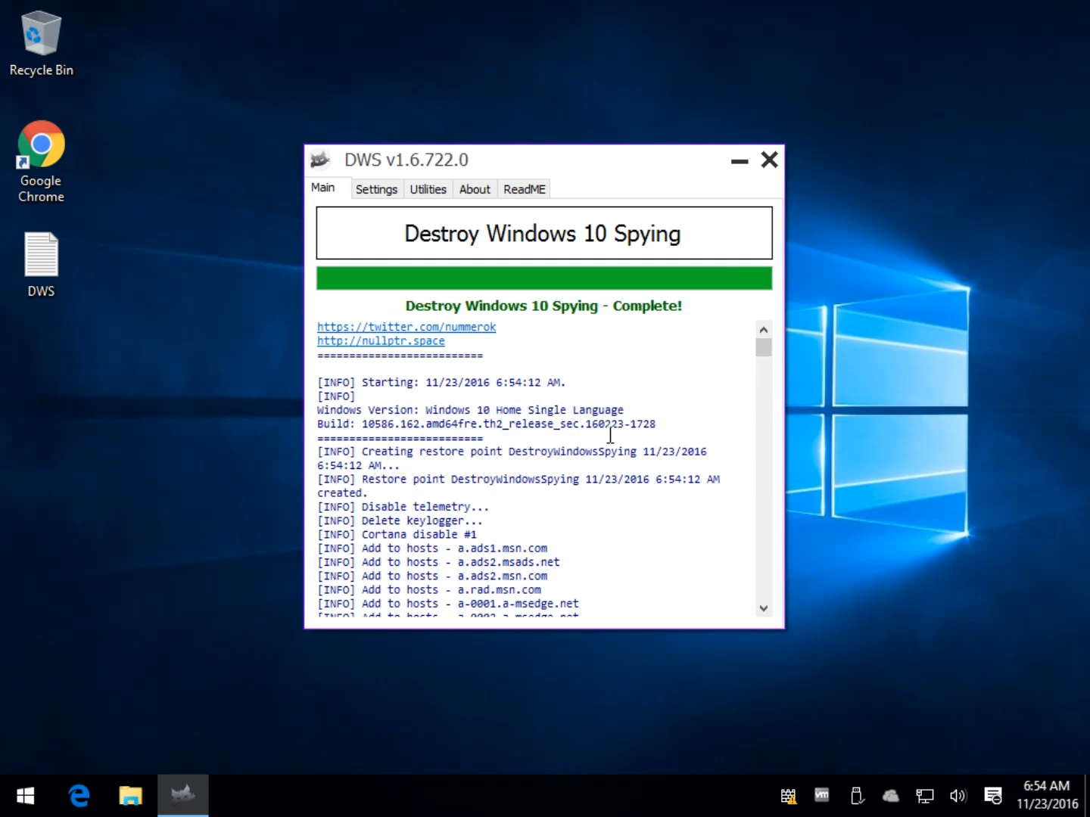
pyautogui.scroll(-3)
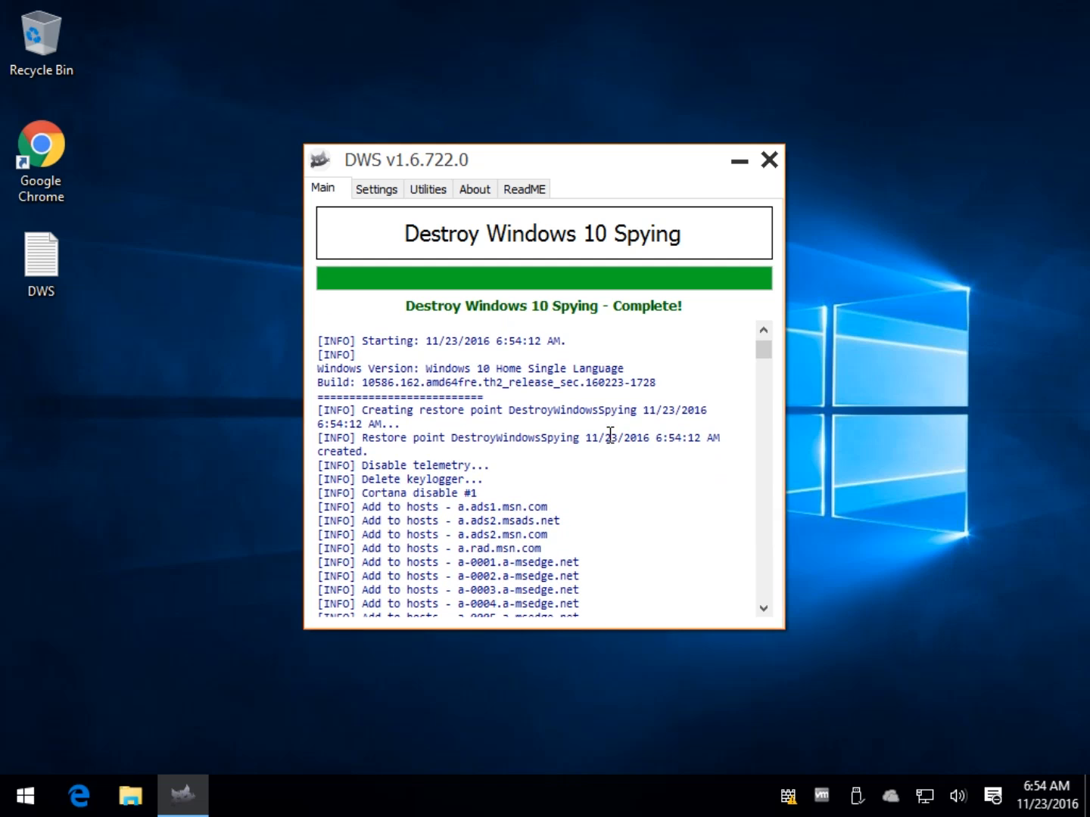
pyautogui.scroll(-3)
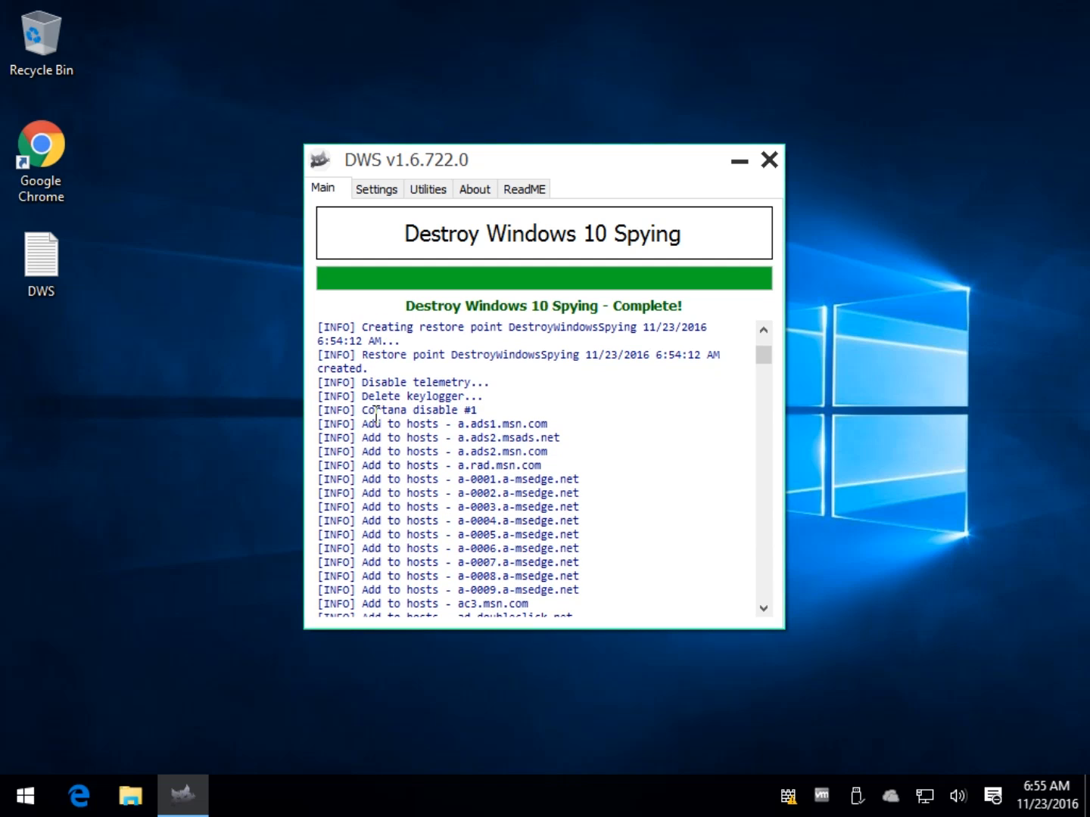
pyautogui.moveTo(431, 421)
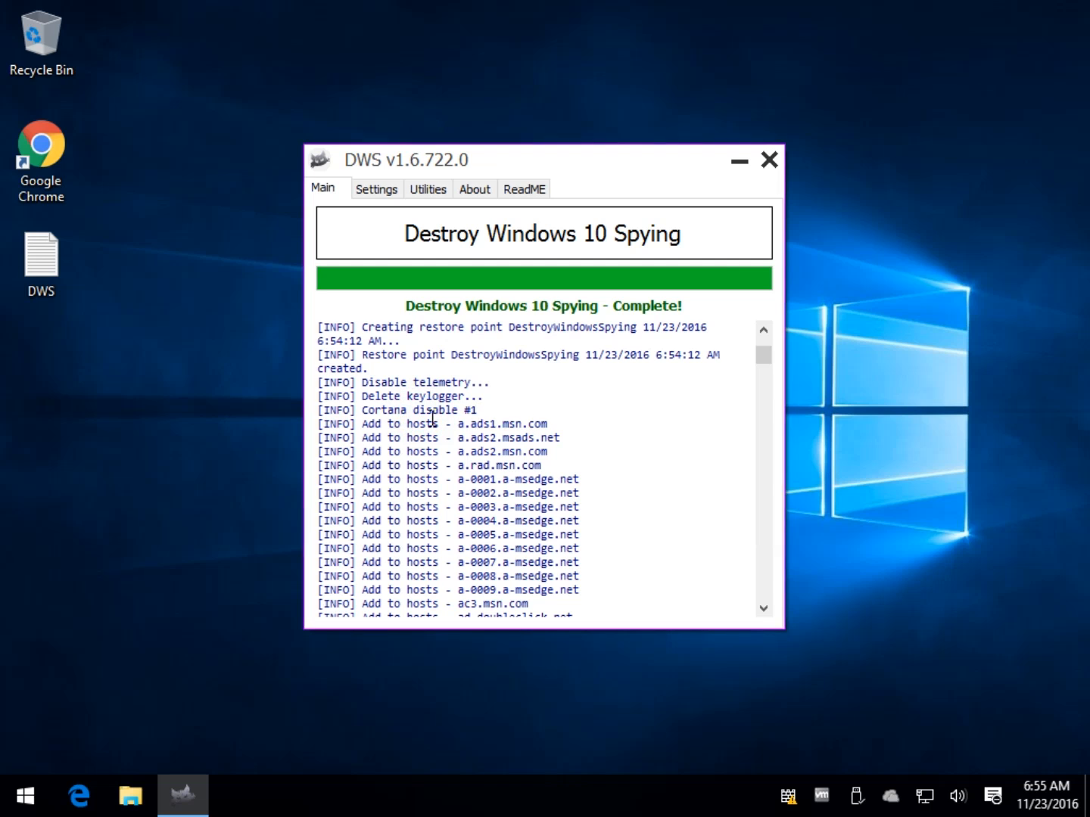
pyautogui.scroll(-3)
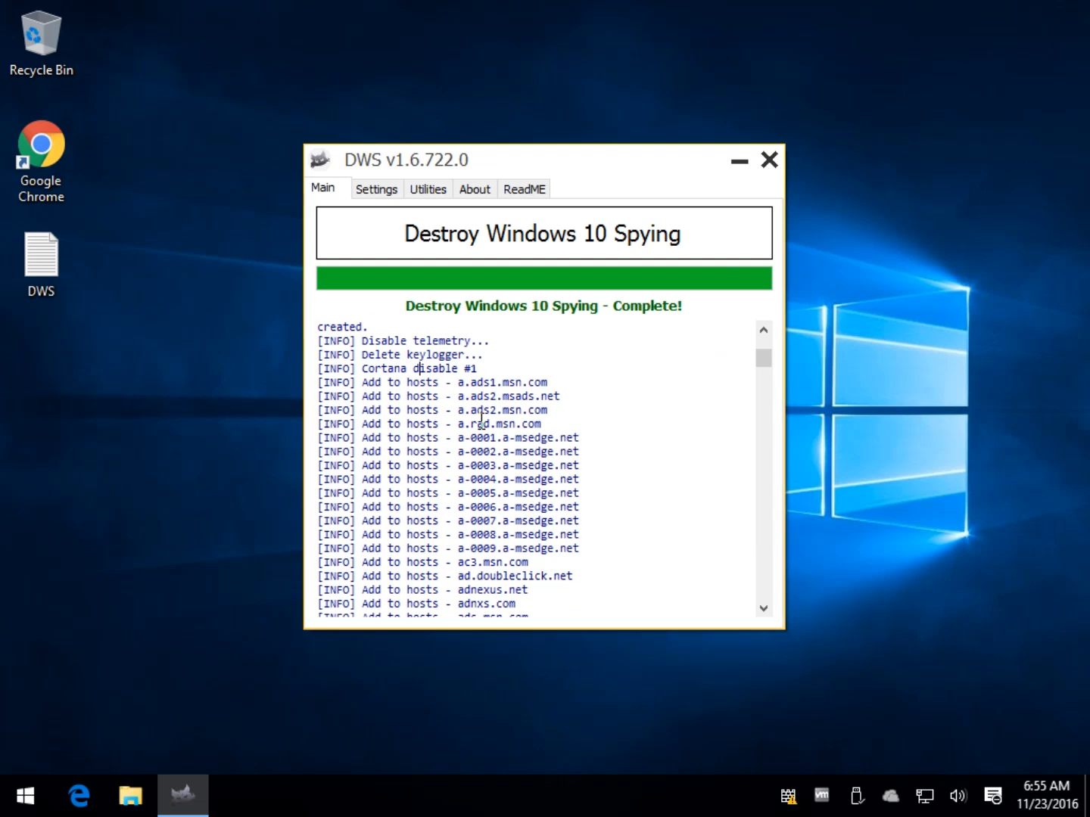
pyautogui.scroll(-3)
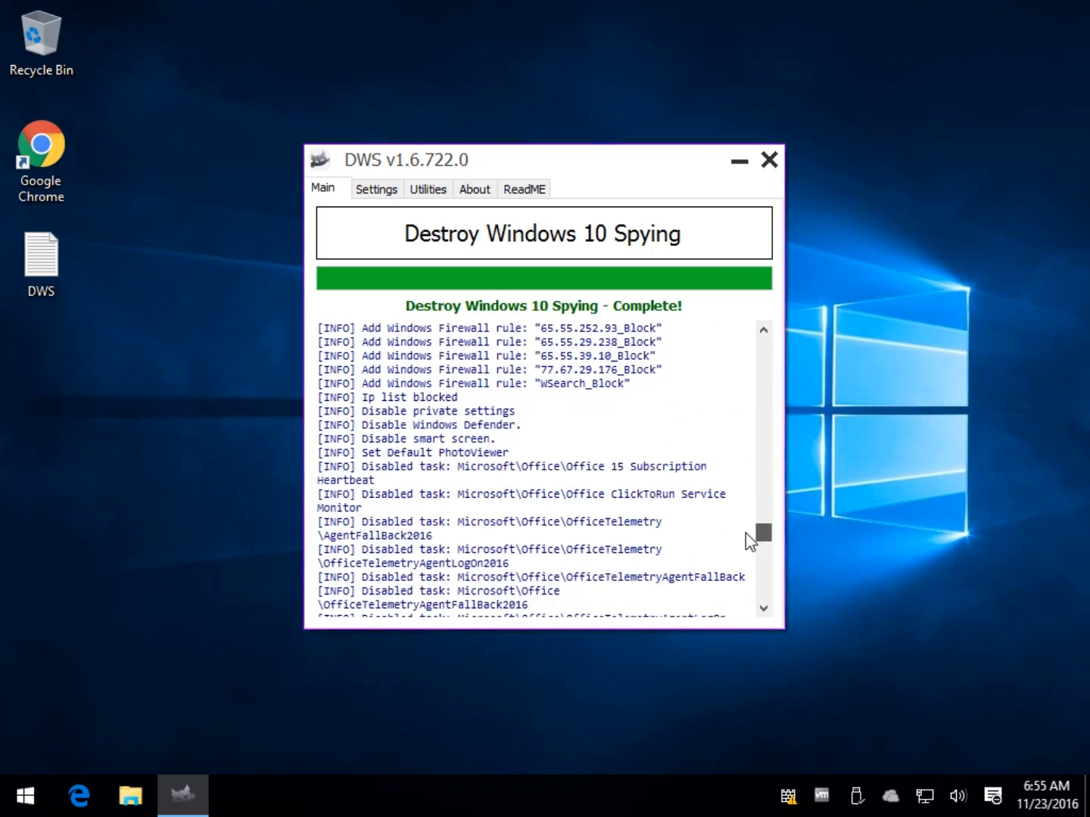
pyautogui.scroll(-3)
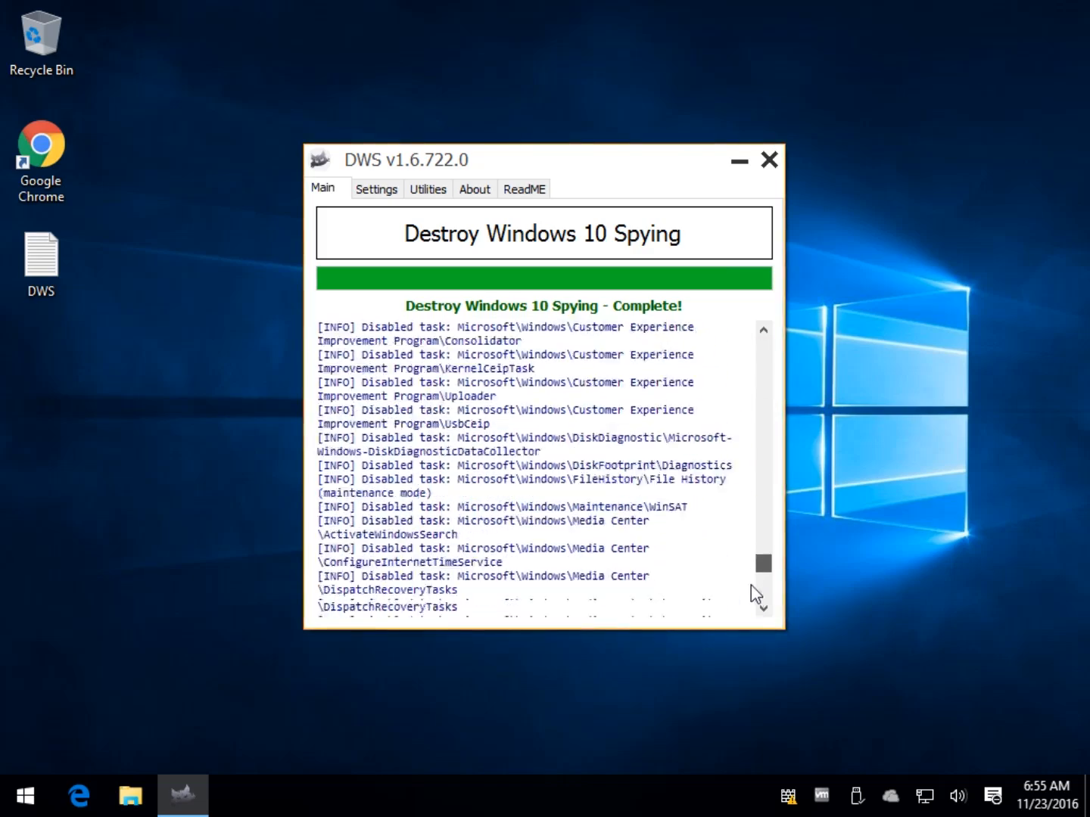
pyautogui.scroll(3)
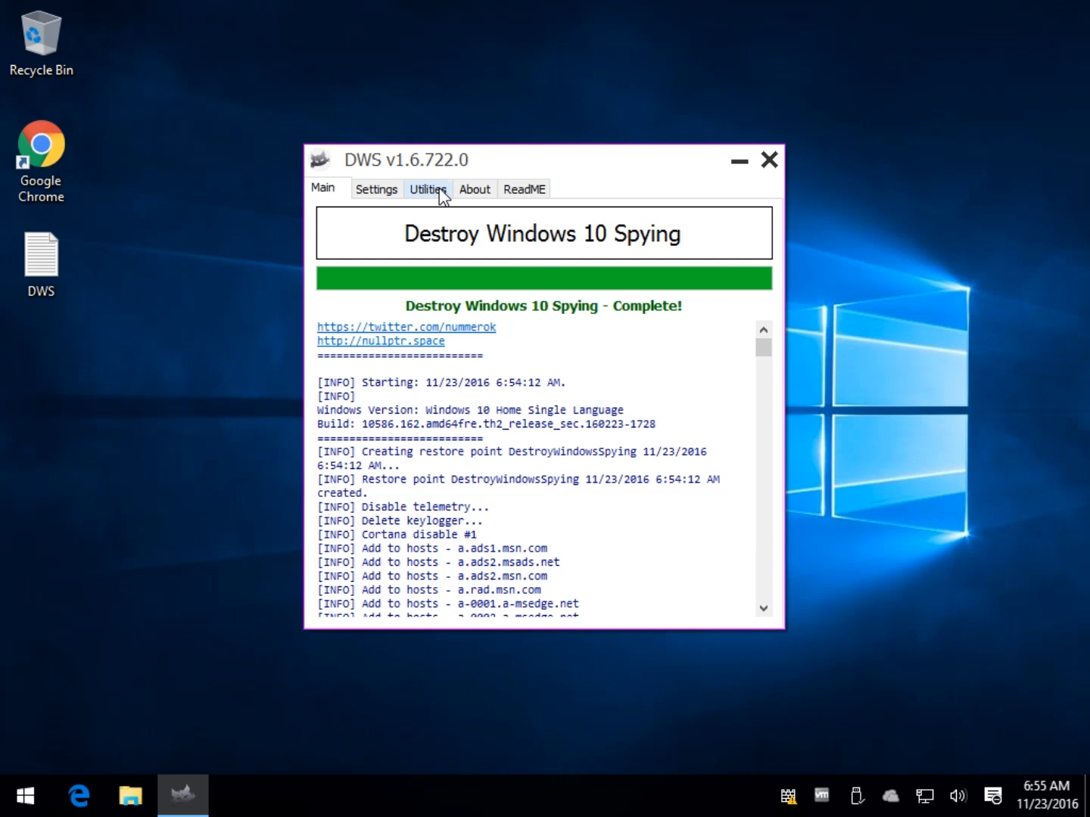
# Step: Remove all old DWS firewall rules from Utilities, acknowledge completion, and return to the Main log
pyautogui.click(427, 189)
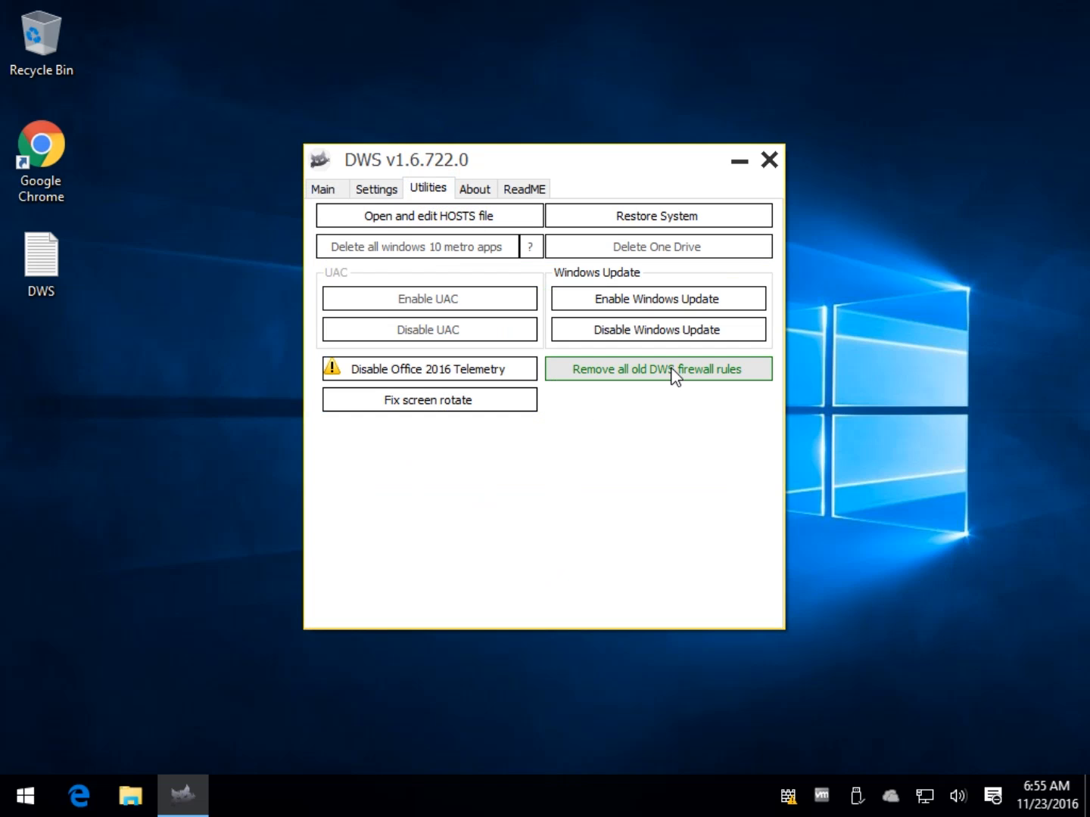
pyautogui.click(657, 369)
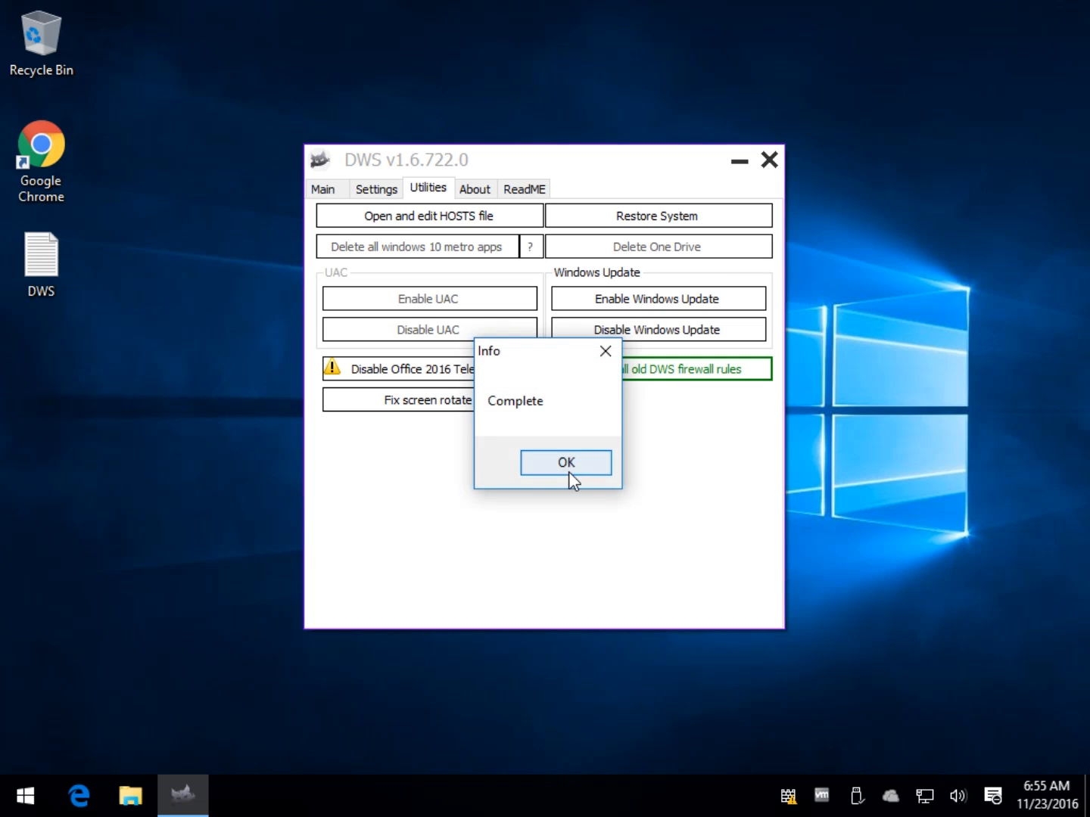
pyautogui.click(567, 463)
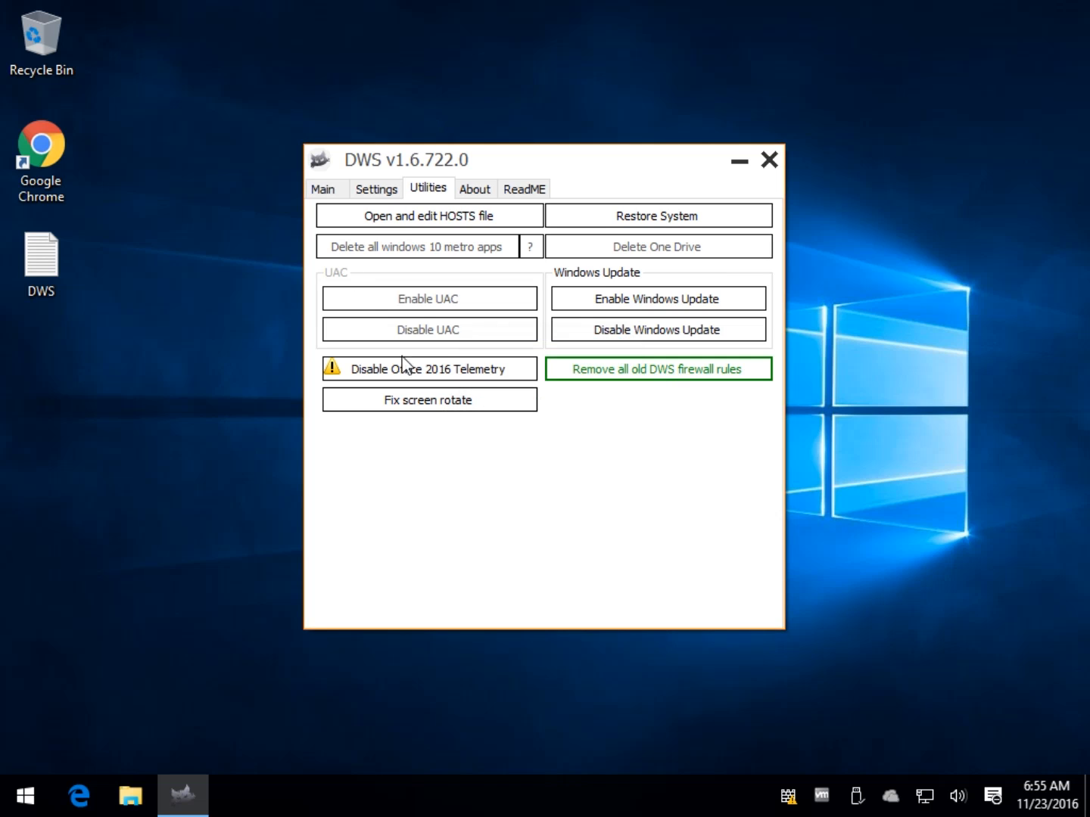
pyautogui.click(323, 189)
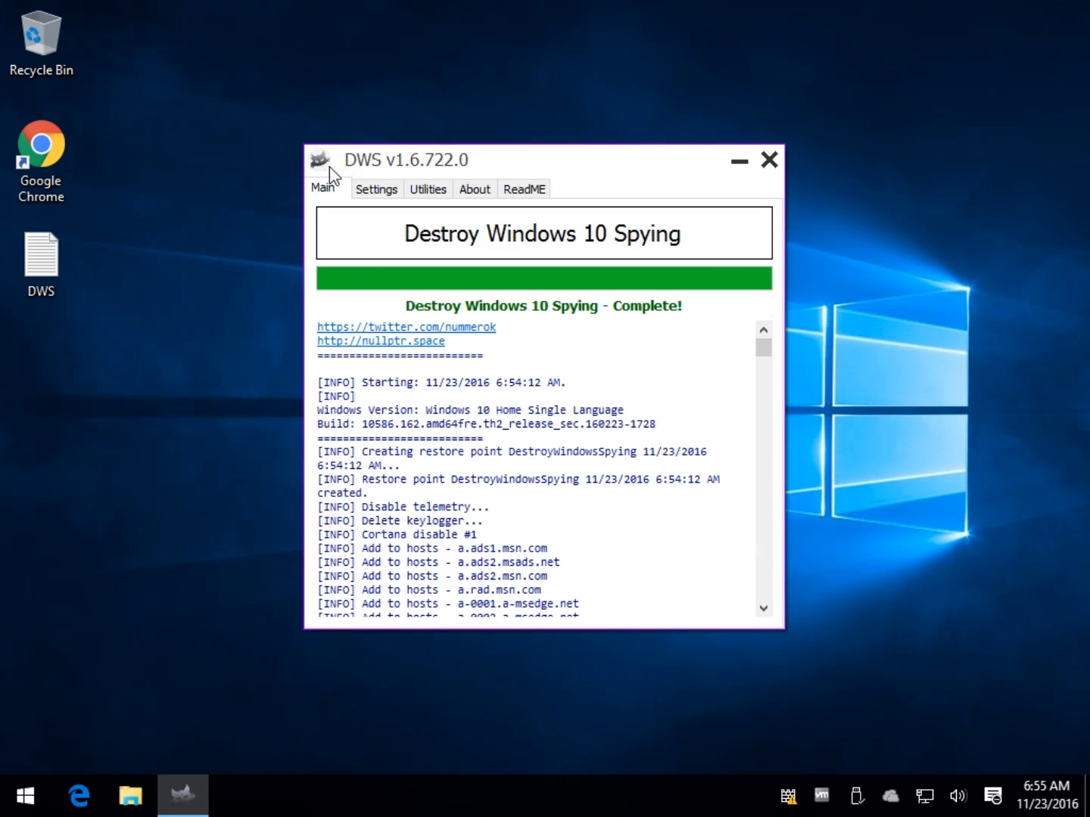
pyautogui.click(375, 189)
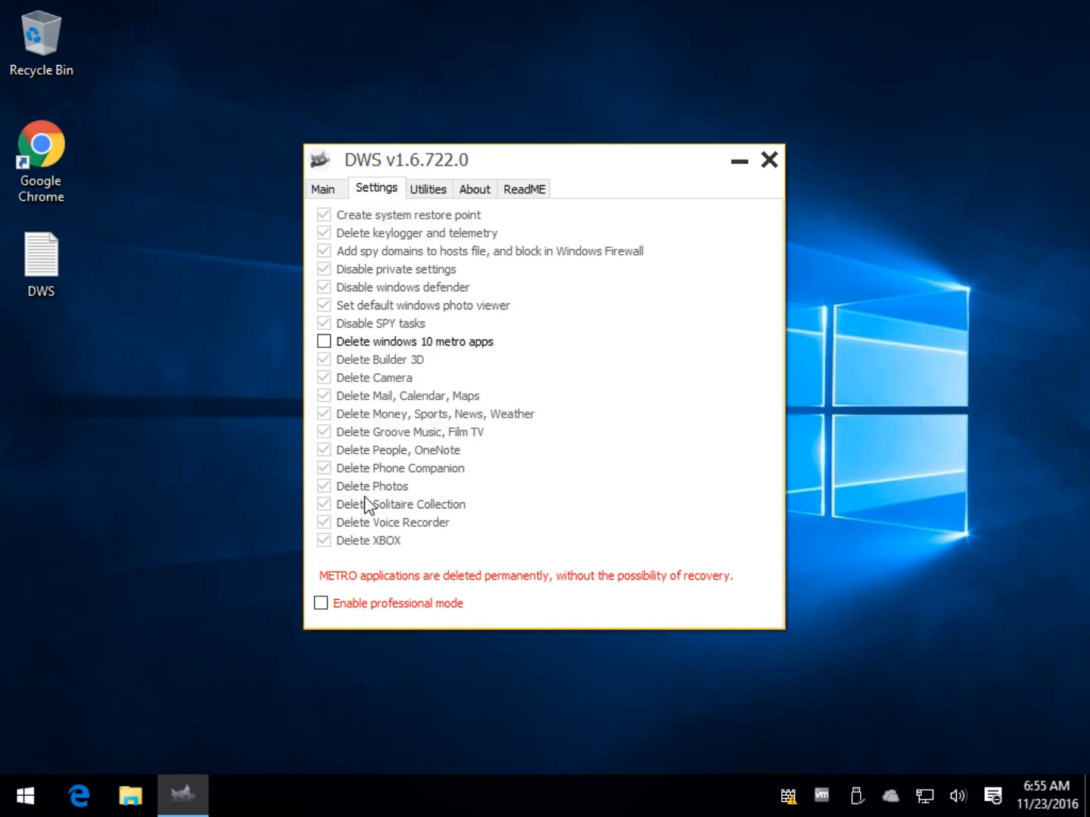
pyautogui.moveTo(394, 427)
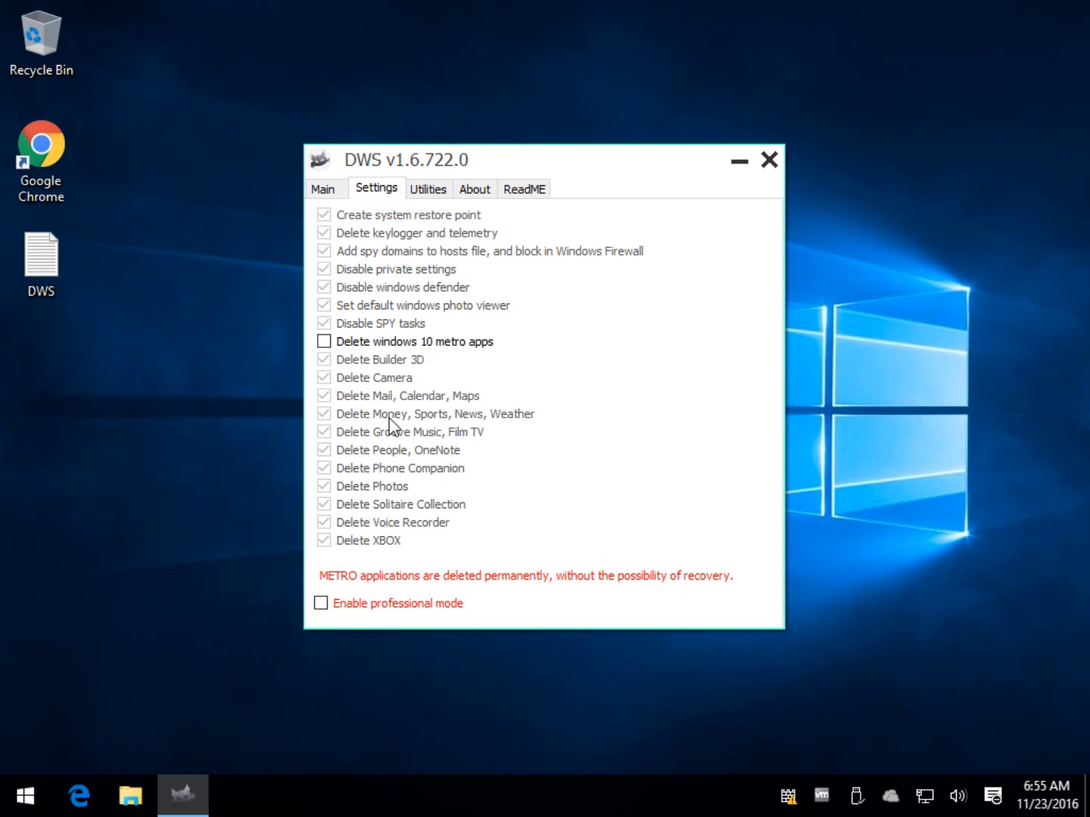
pyautogui.moveTo(382, 498)
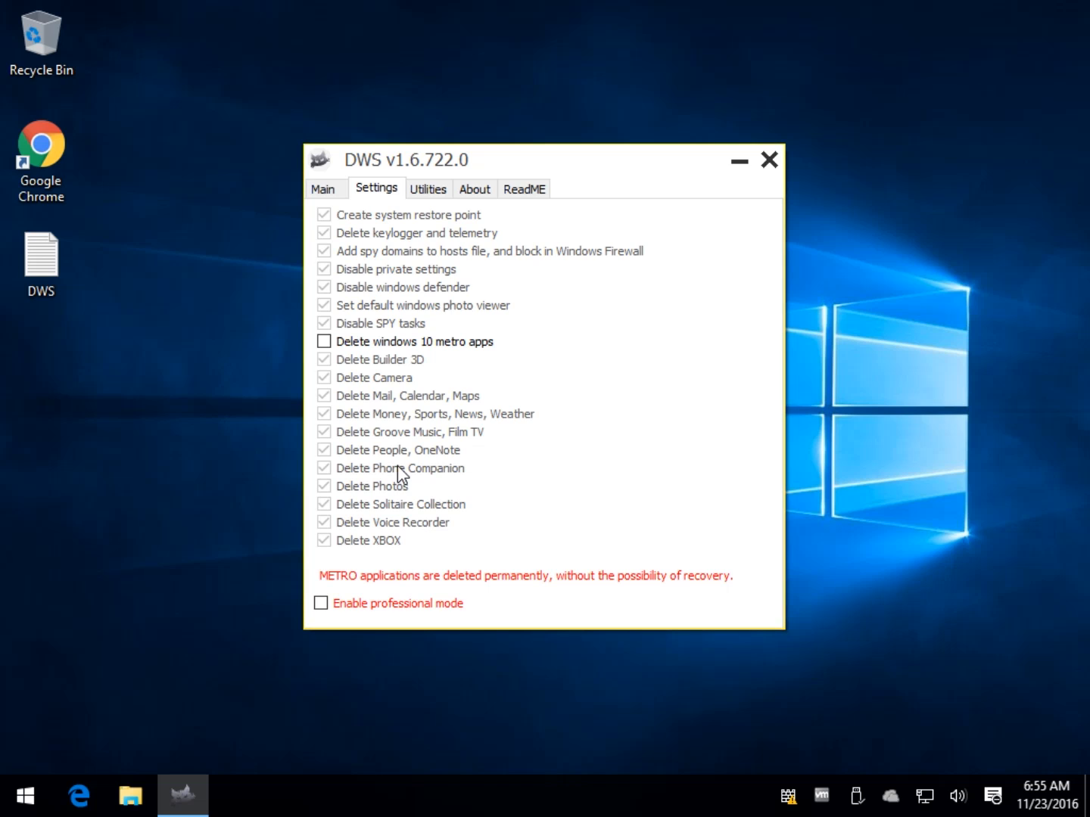
pyautogui.moveTo(376, 471)
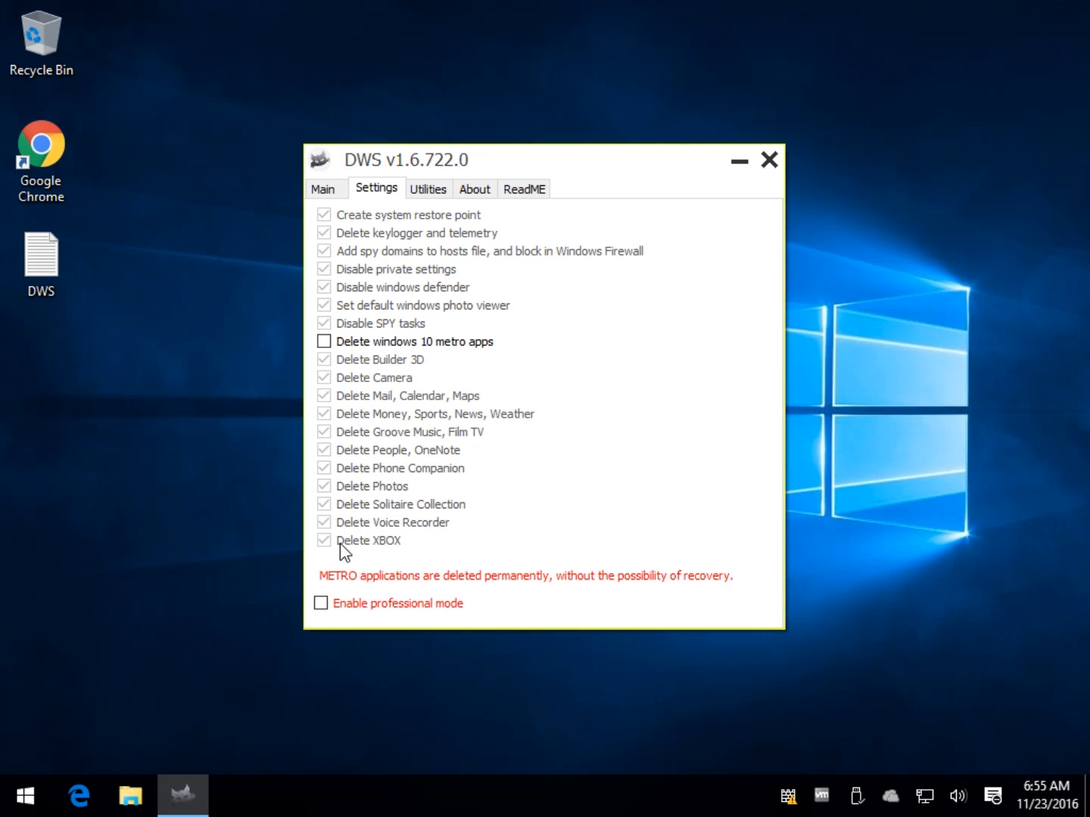
pyautogui.moveTo(354, 260)
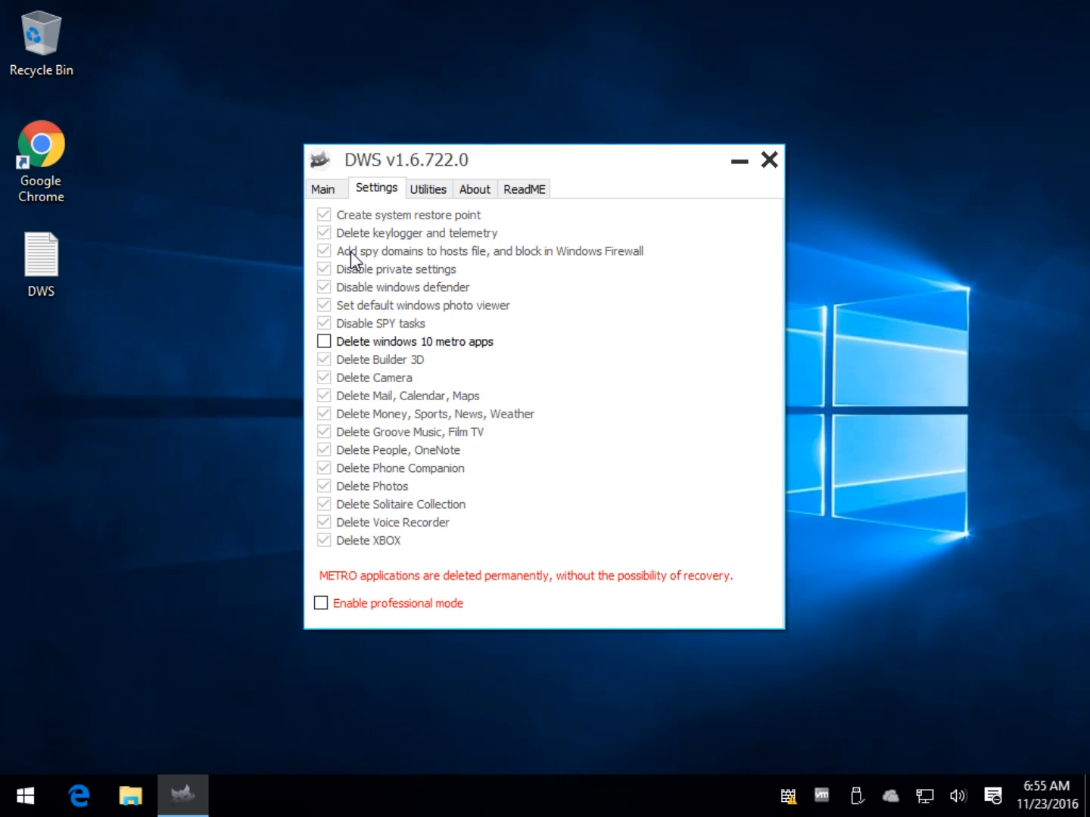
pyautogui.click(324, 190)
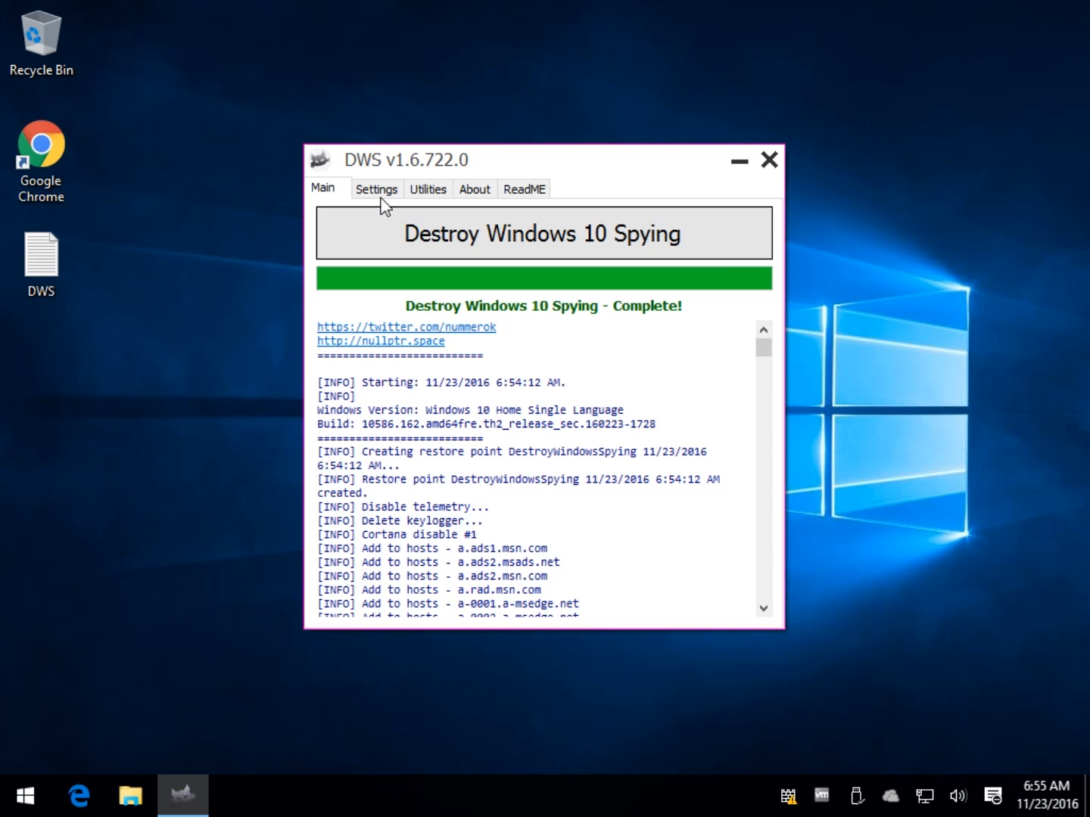
# Step: In Settings, keep Windows Defender enabled and keep the current default photo viewer
pyautogui.click(376, 189)
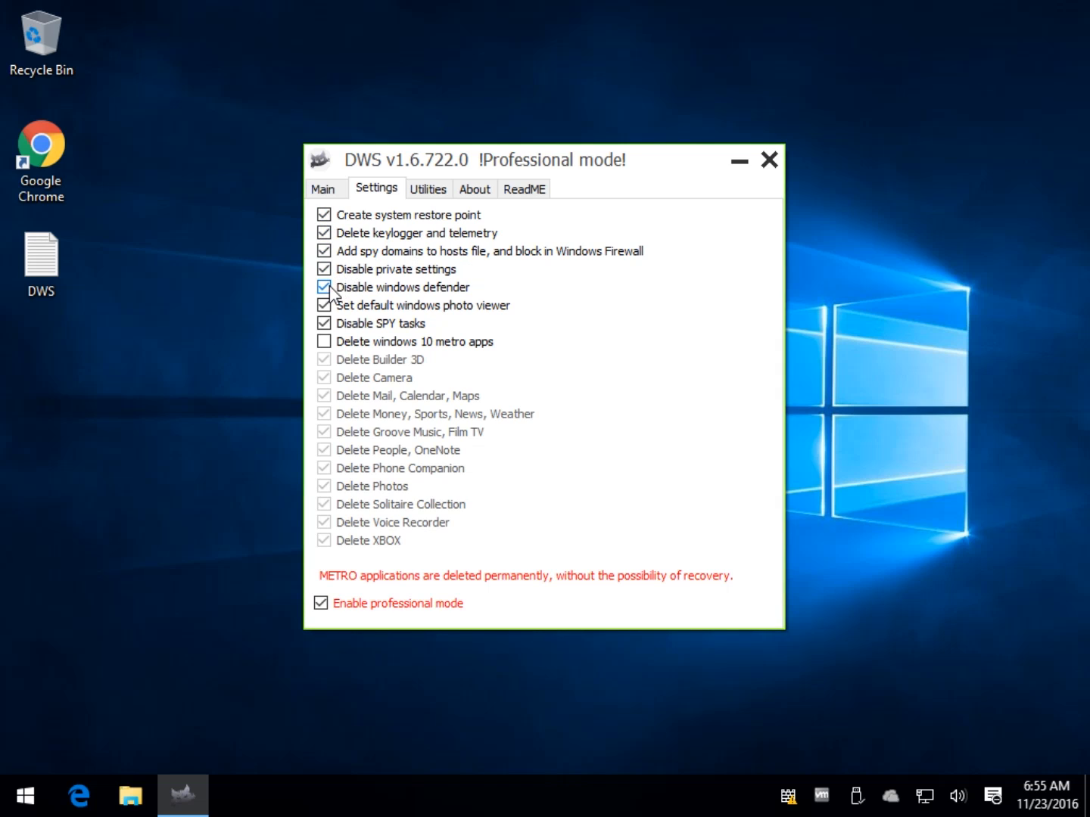
pyautogui.click(324, 288)
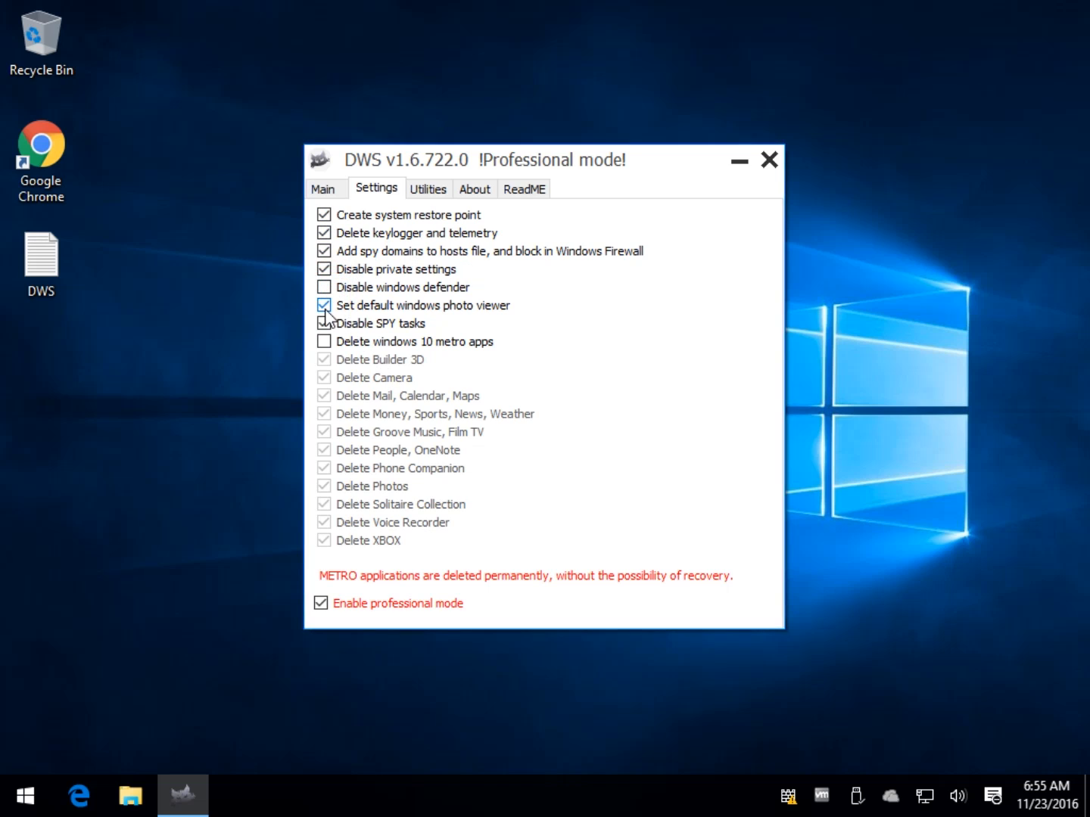
pyautogui.click(324, 306)
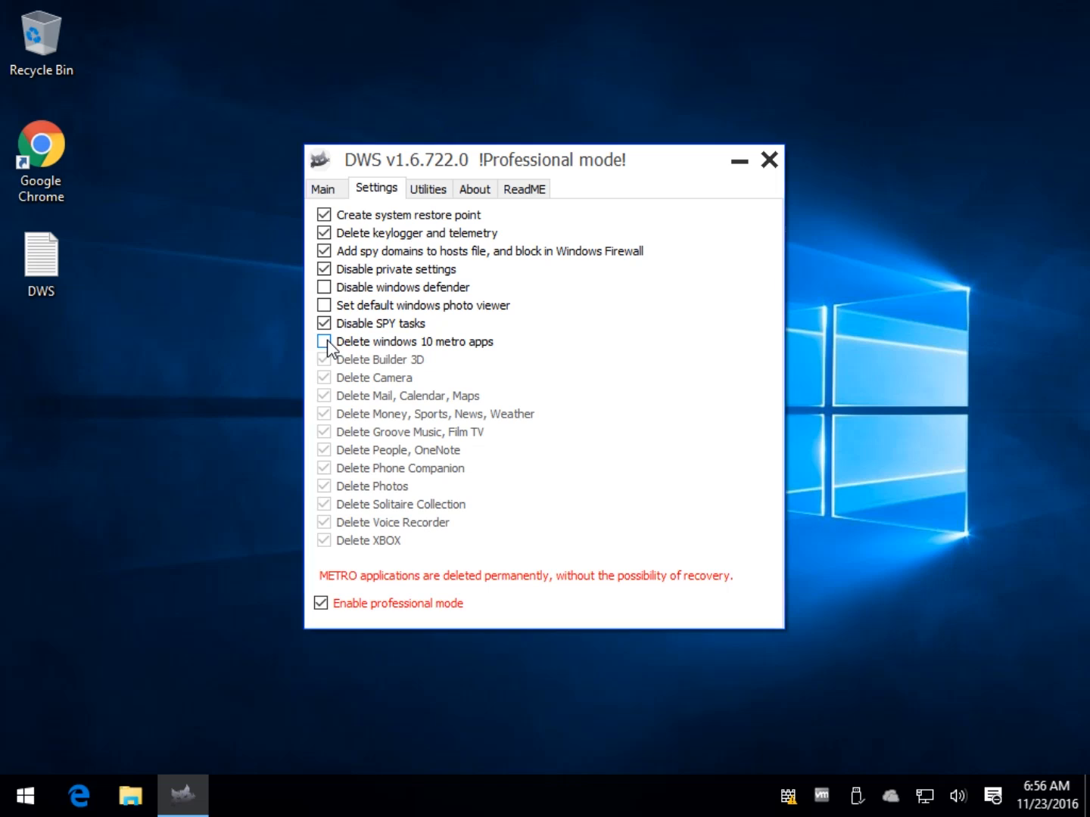
# Step: Mark metro apps for deletion while sparing Phone Companion and XBOX
pyautogui.click(324, 342)
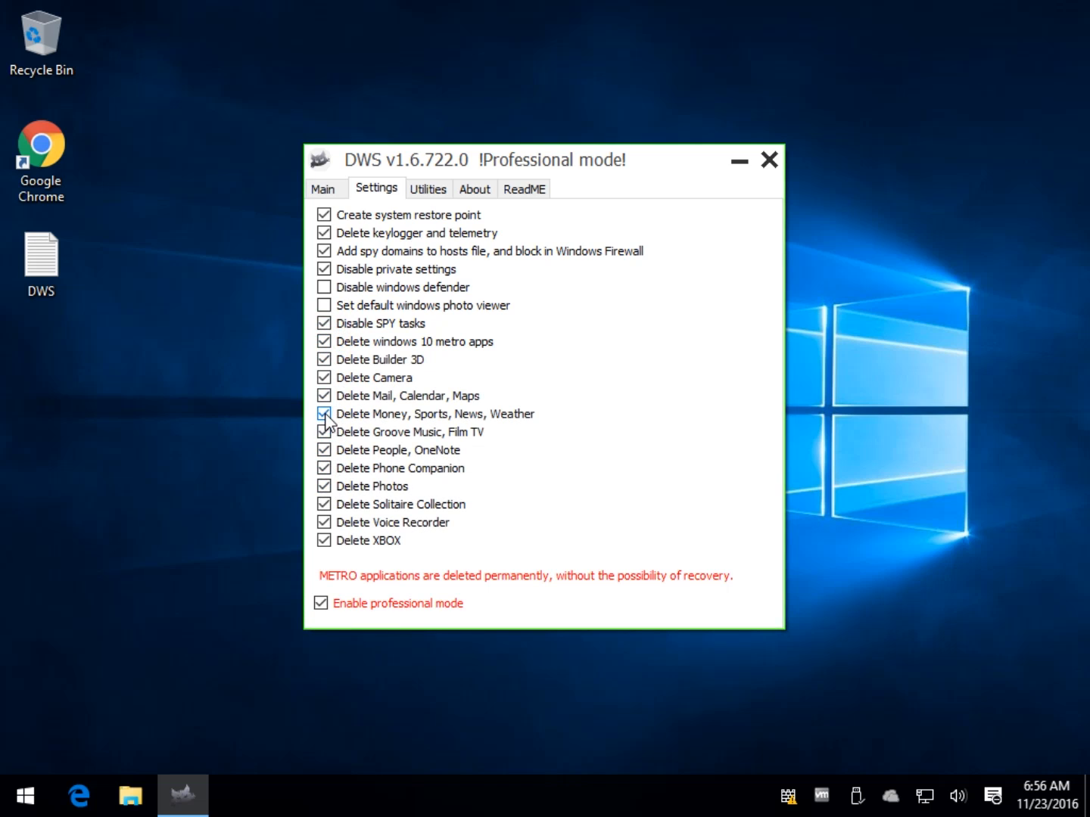
pyautogui.click(324, 468)
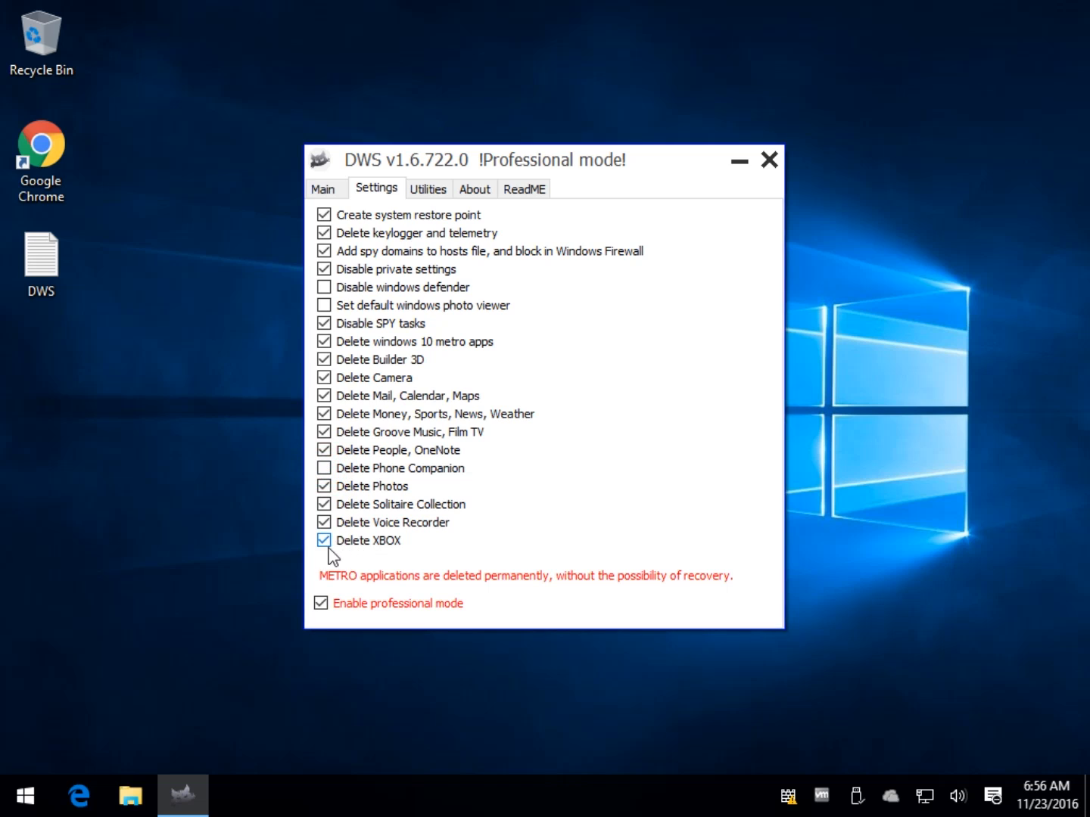
pyautogui.click(324, 539)
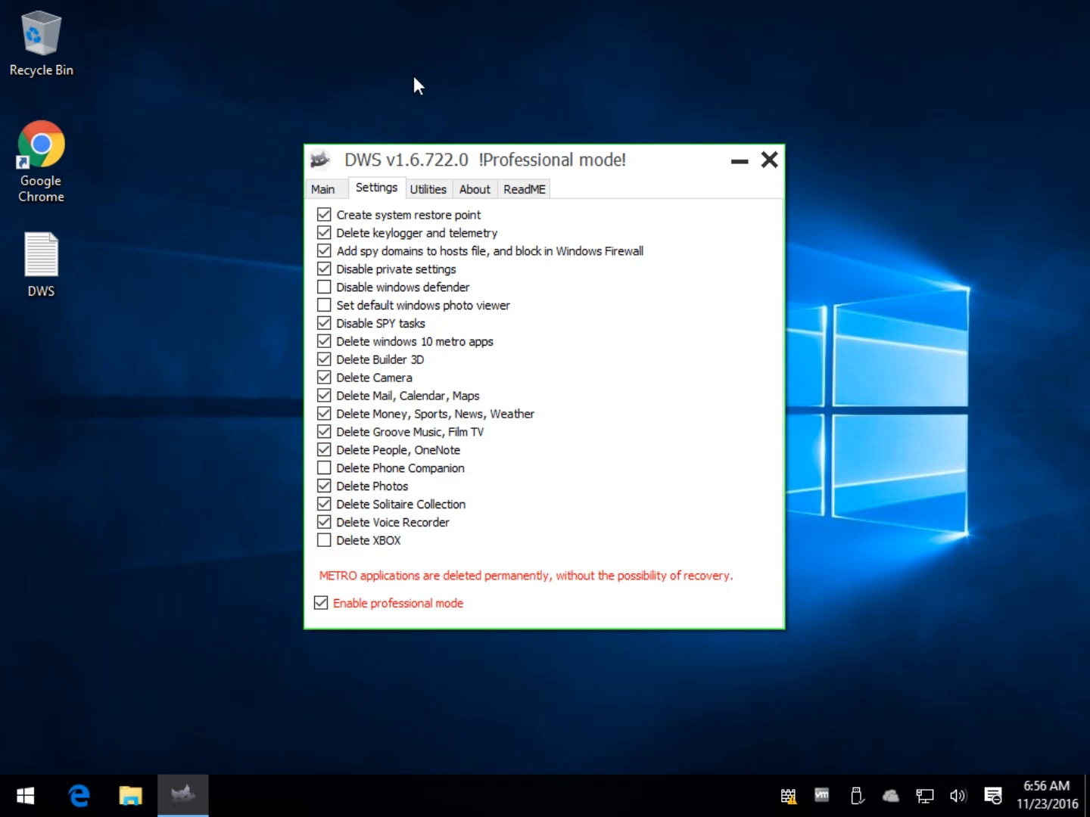
pyautogui.click(427, 189)
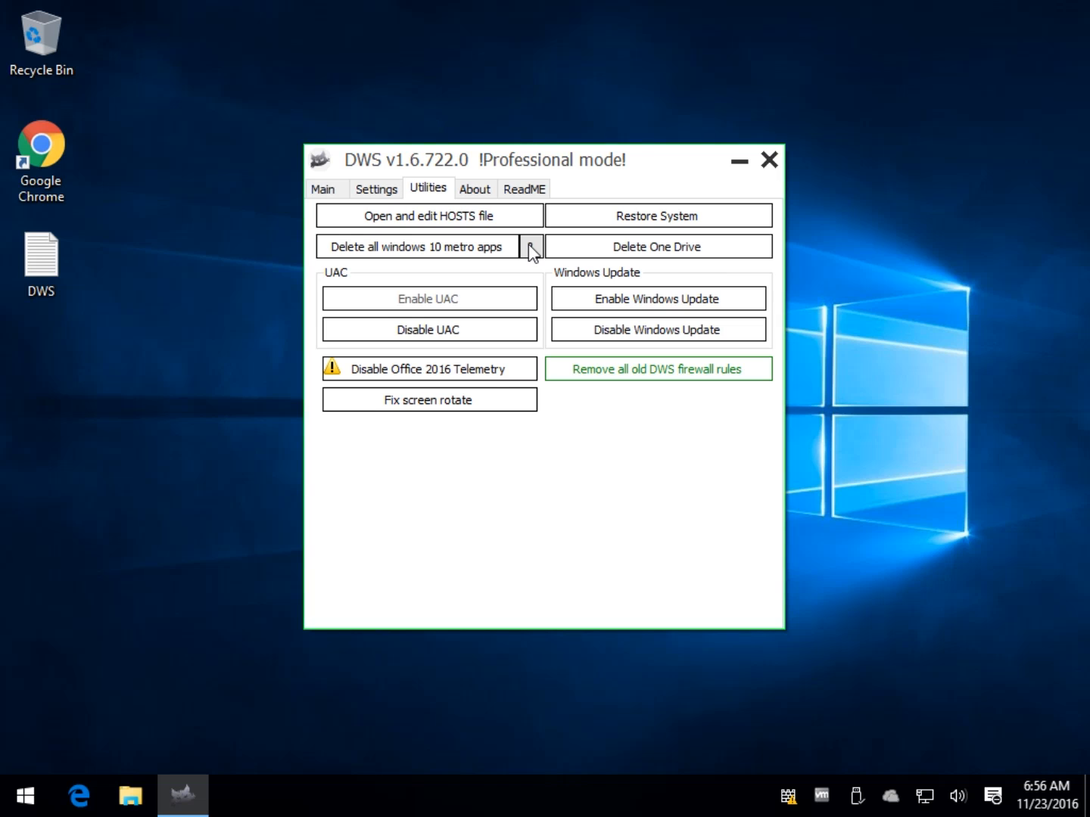
pyautogui.click(529, 246)
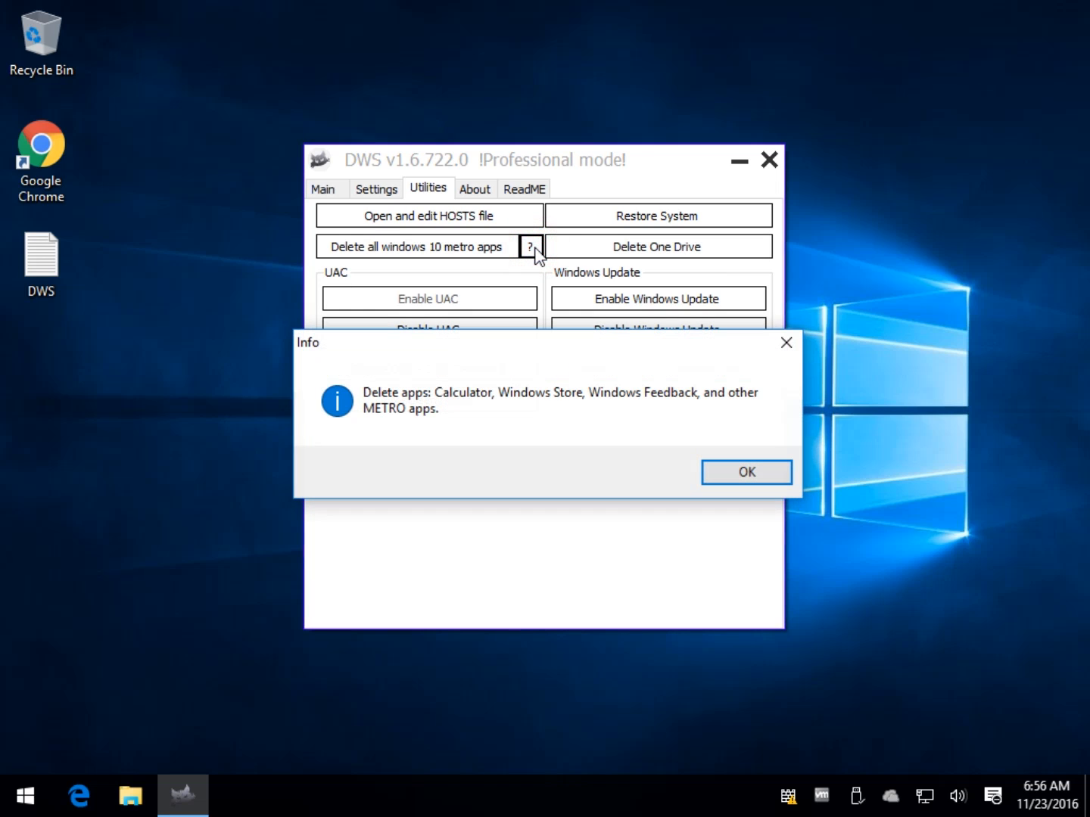
pyautogui.moveTo(424, 421)
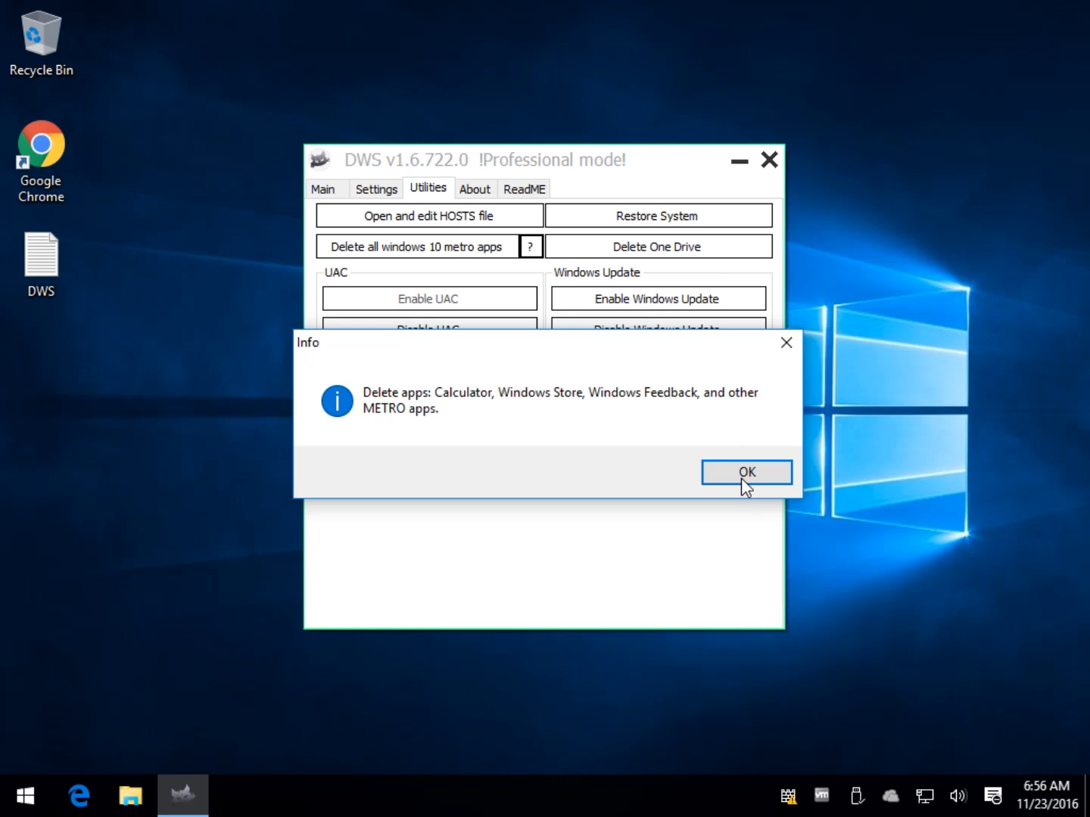
pyautogui.click(744, 472)
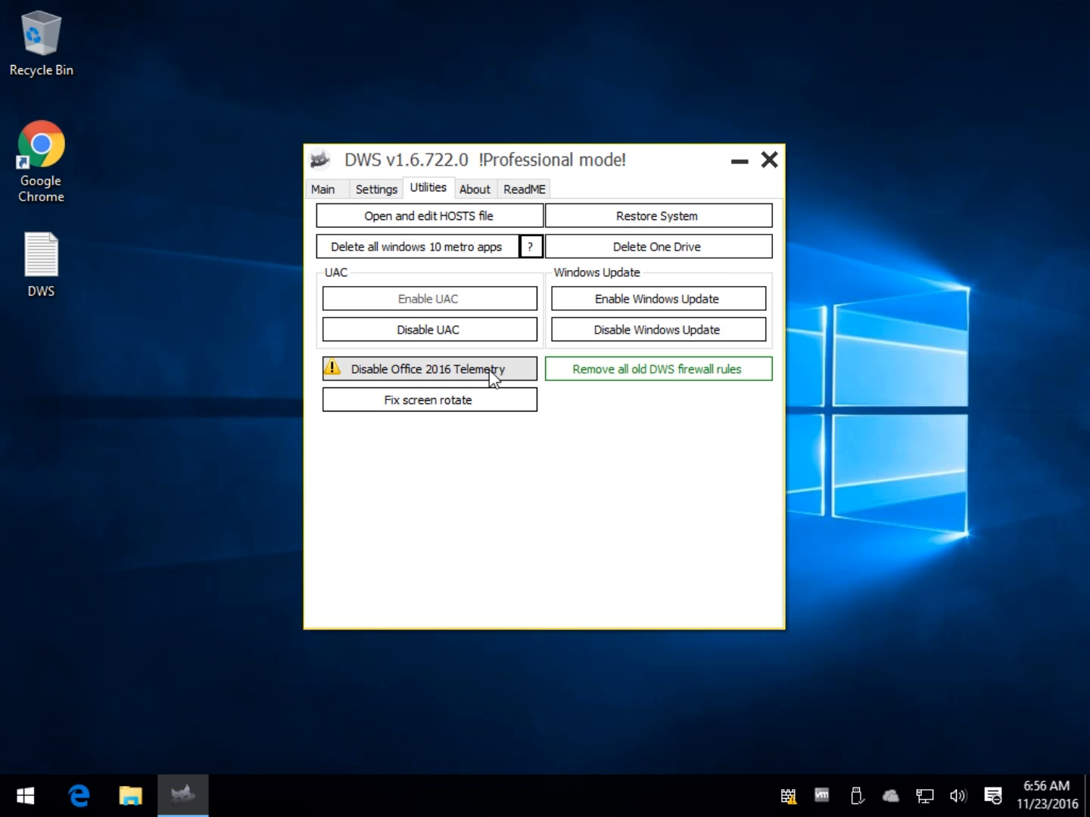
pyautogui.click(429, 369)
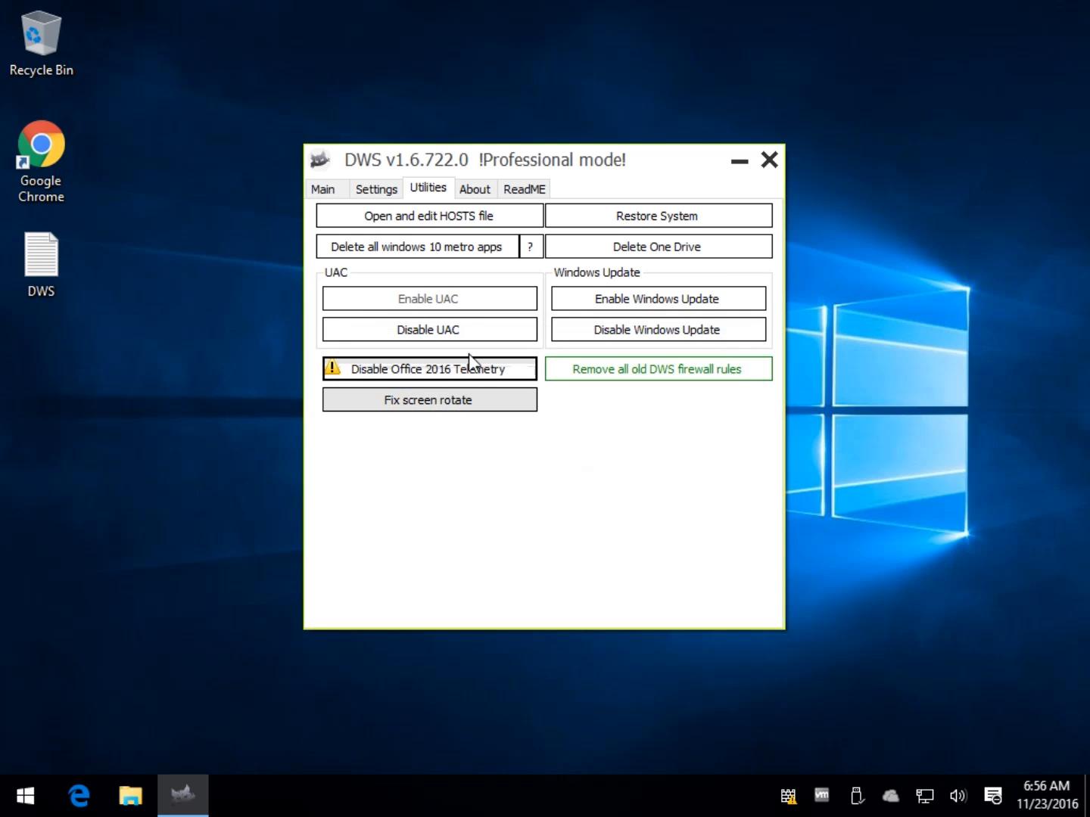
pyautogui.moveTo(472, 375)
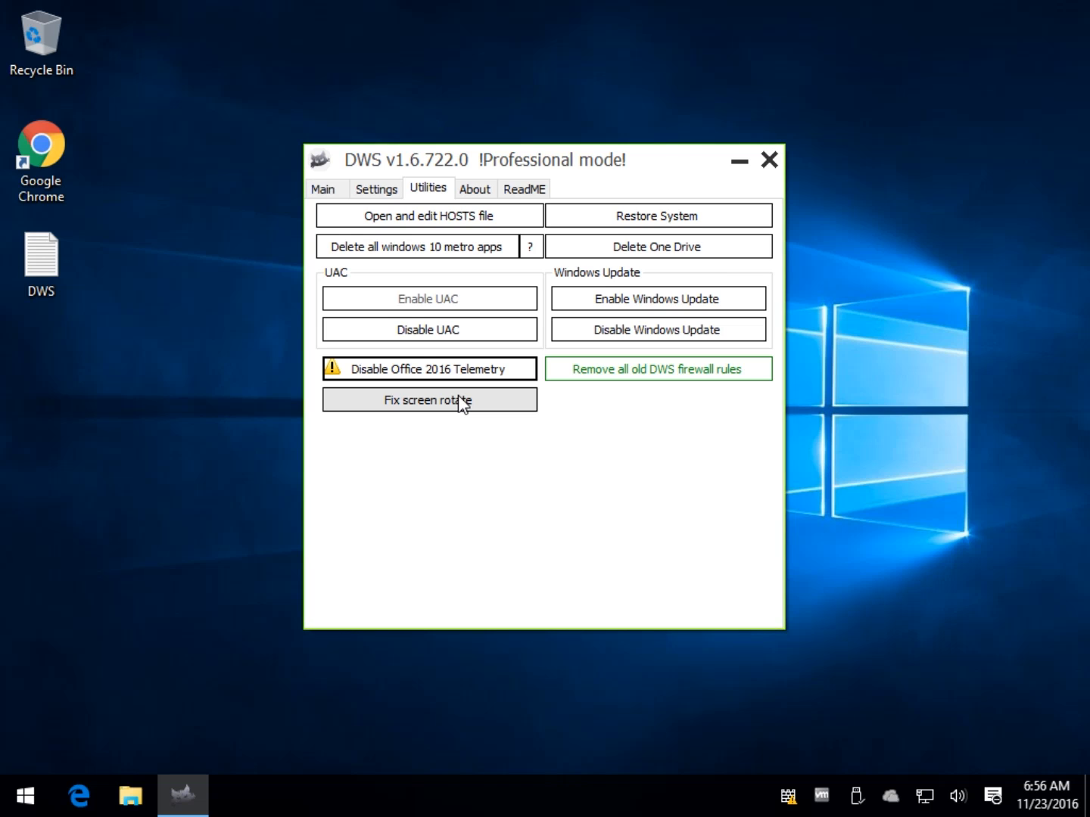
pyautogui.moveTo(430, 330)
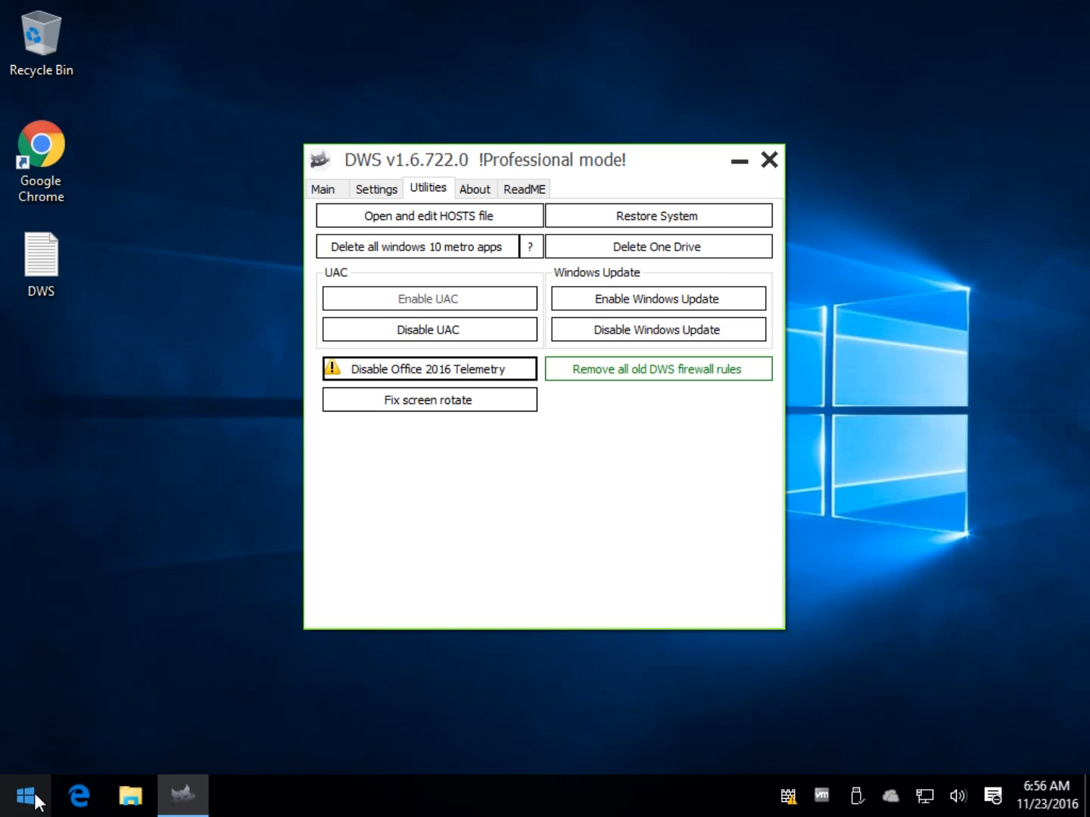
pyautogui.click(26, 797)
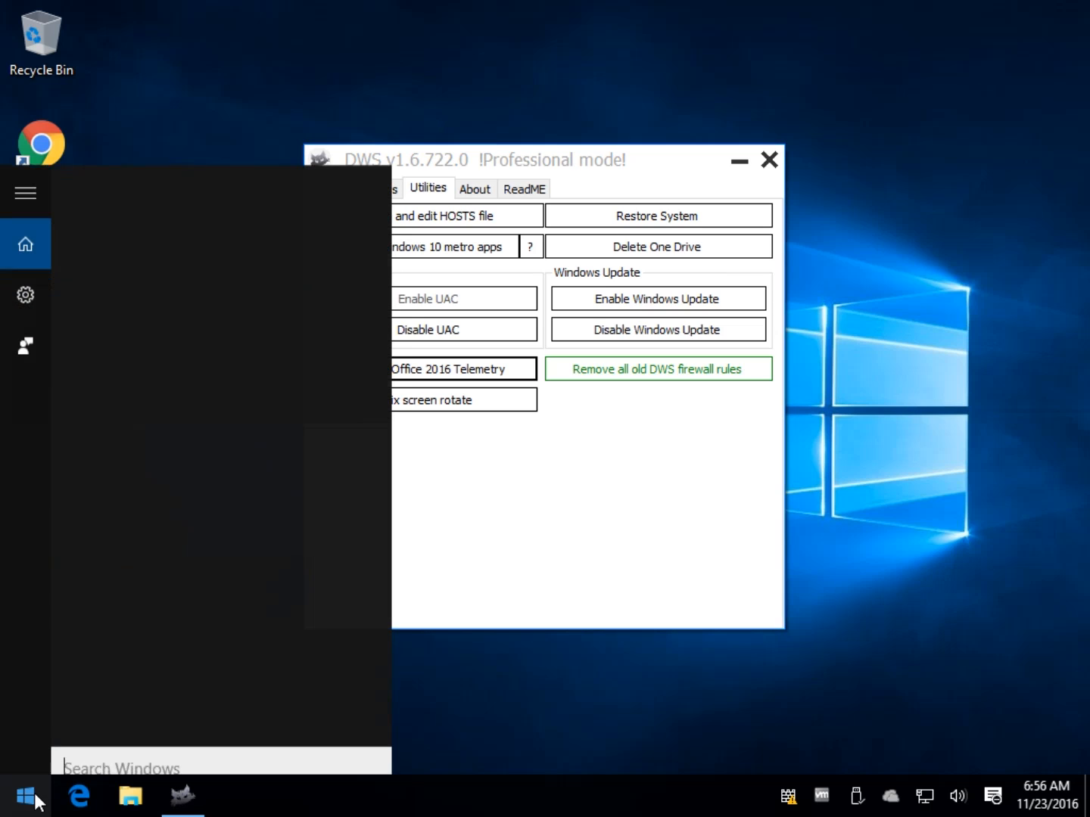
pyautogui.write('ua')
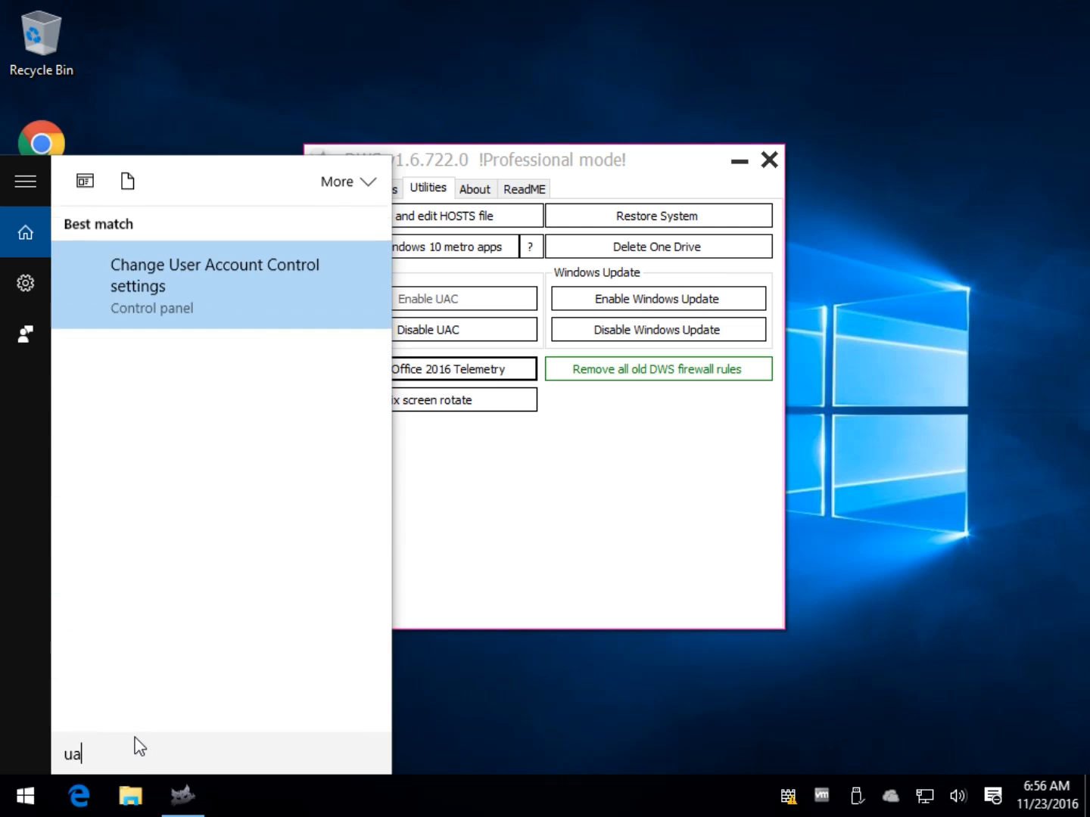
pyautogui.click(215, 275)
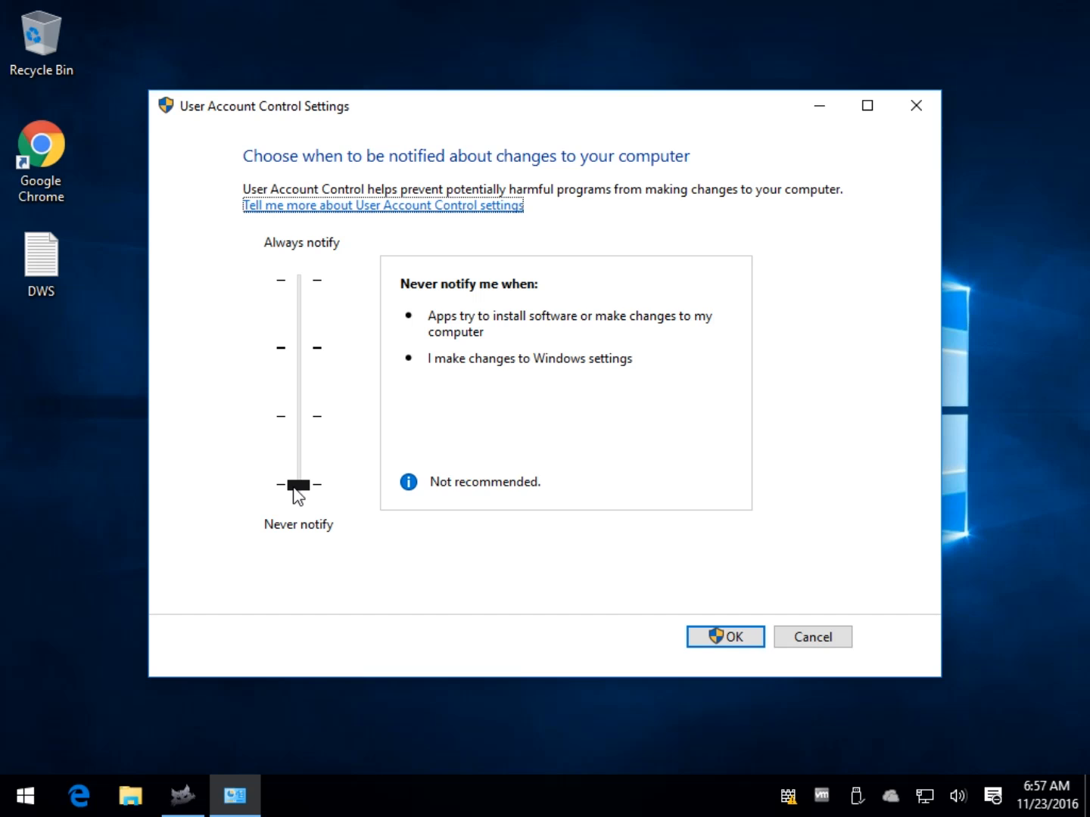
pyautogui.click(297, 485)
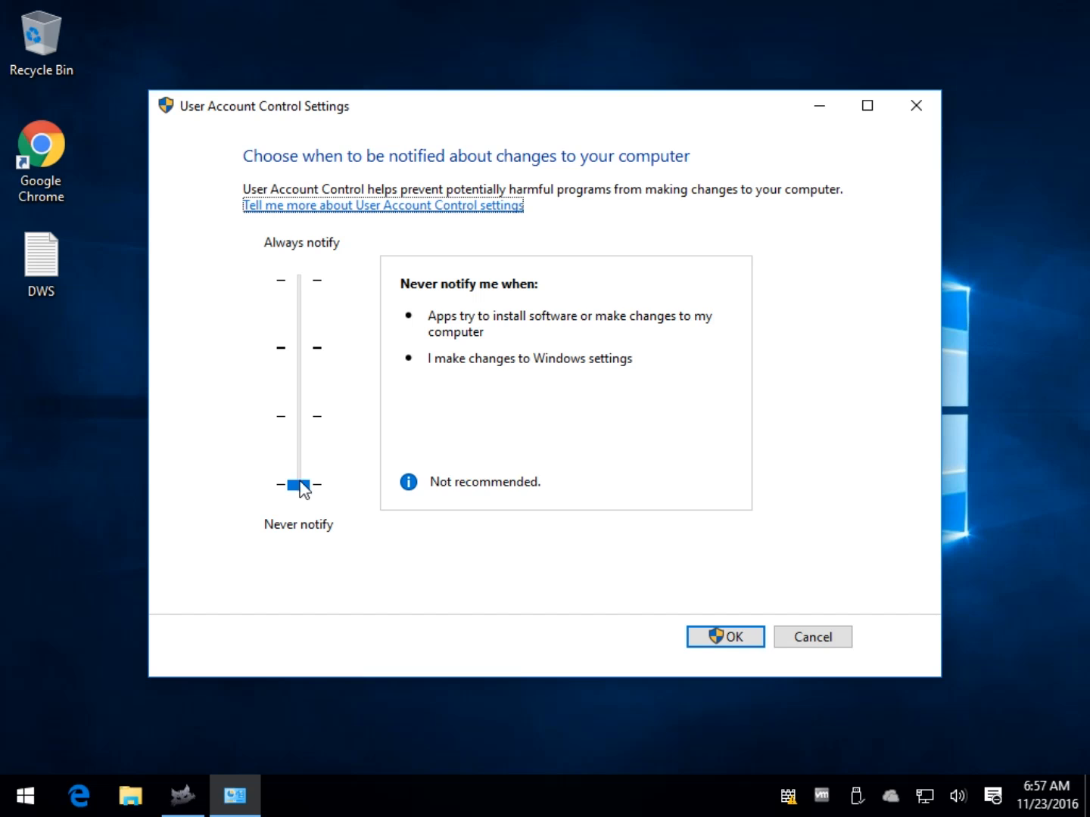
pyautogui.moveTo(310, 380)
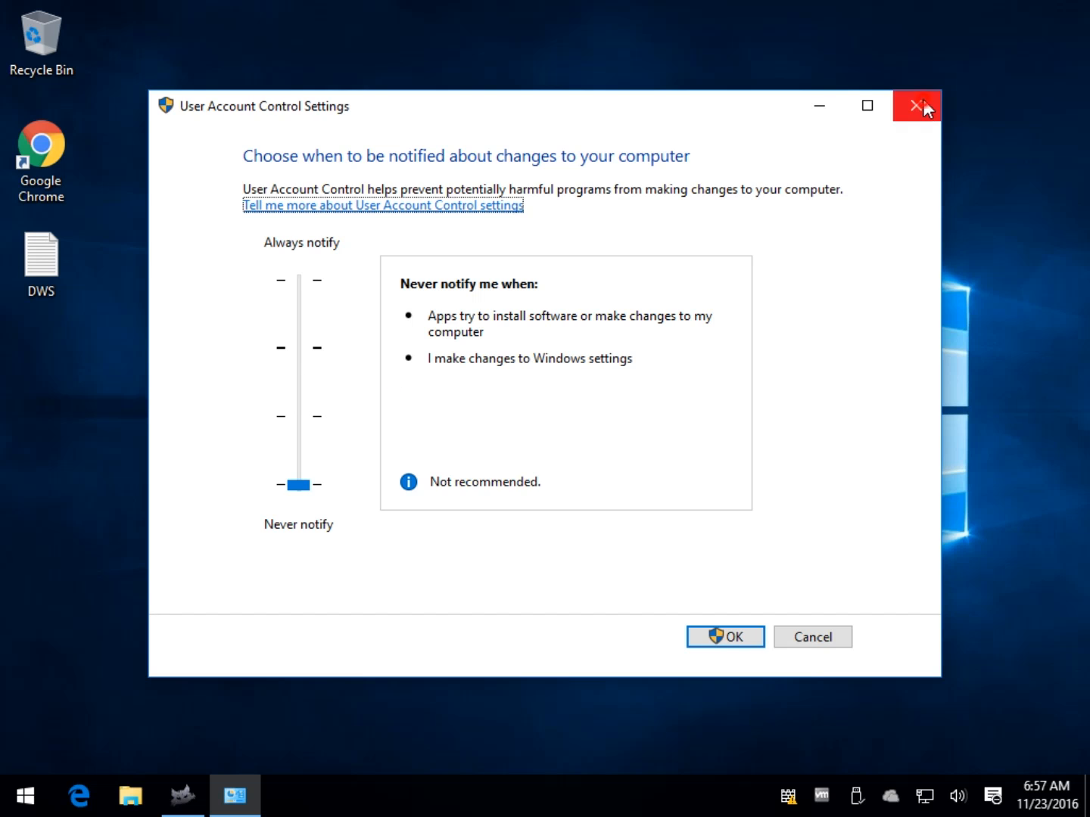
pyautogui.click(916, 106)
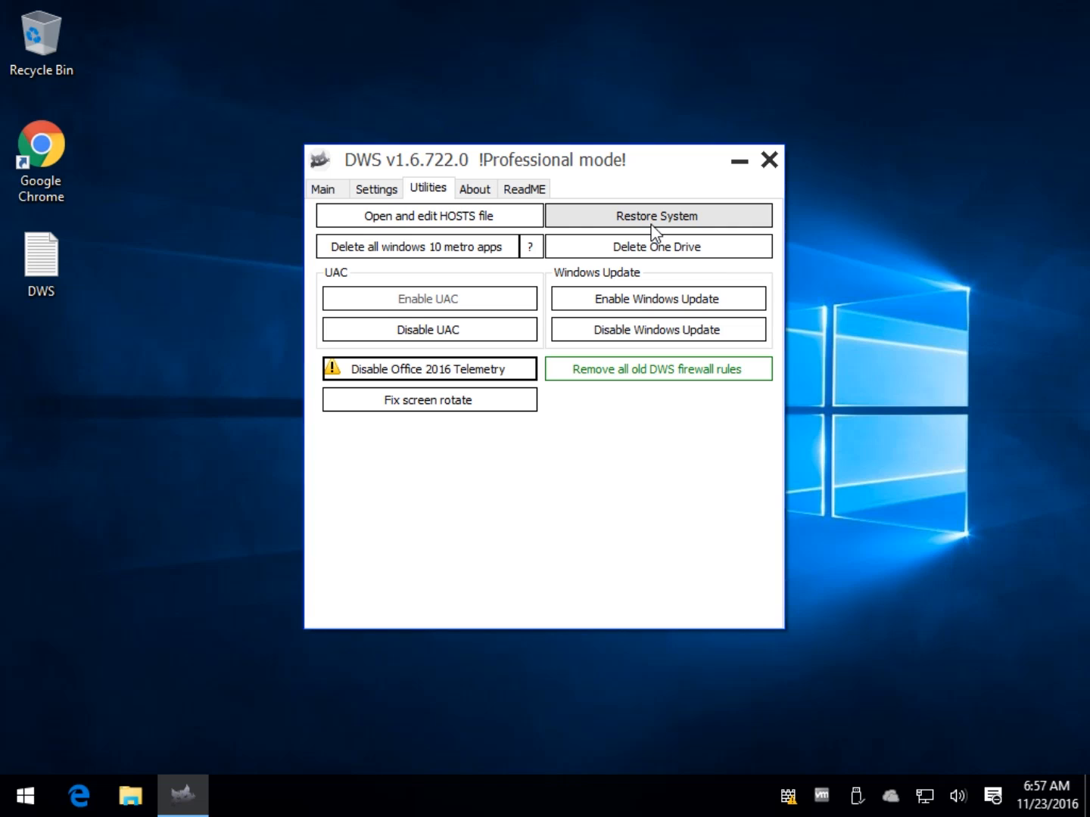
# Step: Edit the hosts file to drop the 0.0.0.0 blocking lines and save the reverted file
pyautogui.click(428, 215)
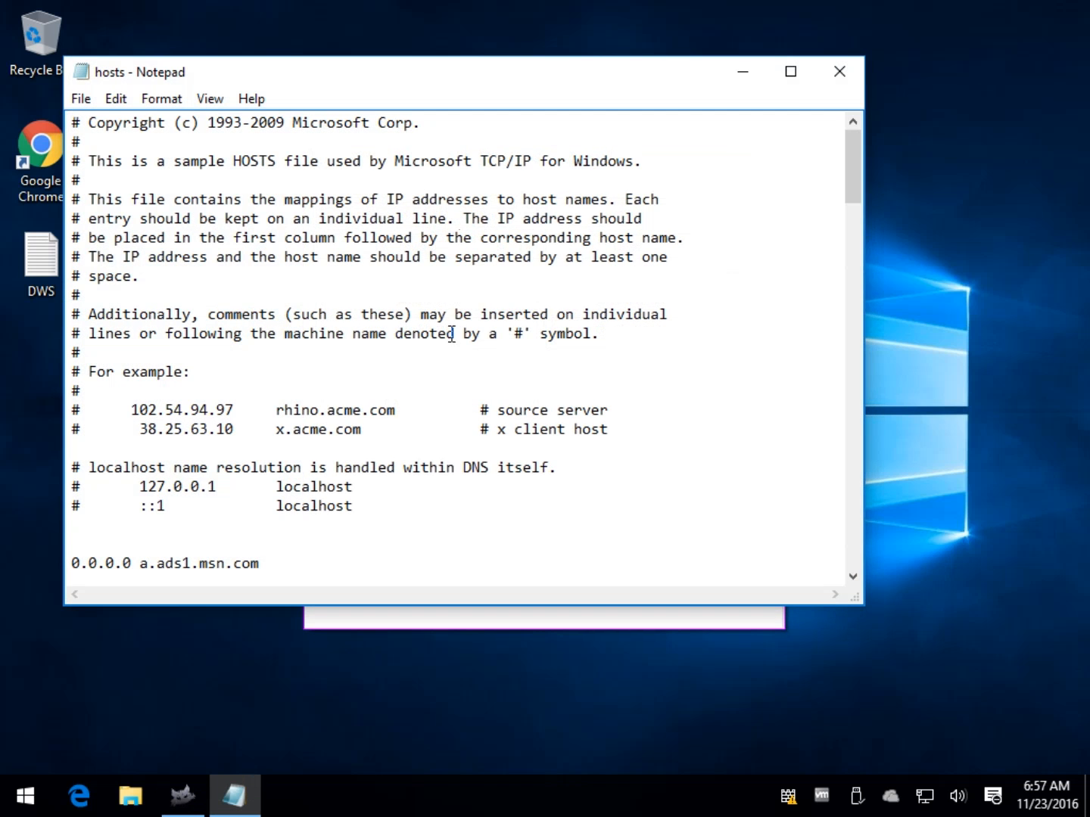
pyautogui.scroll(-3)
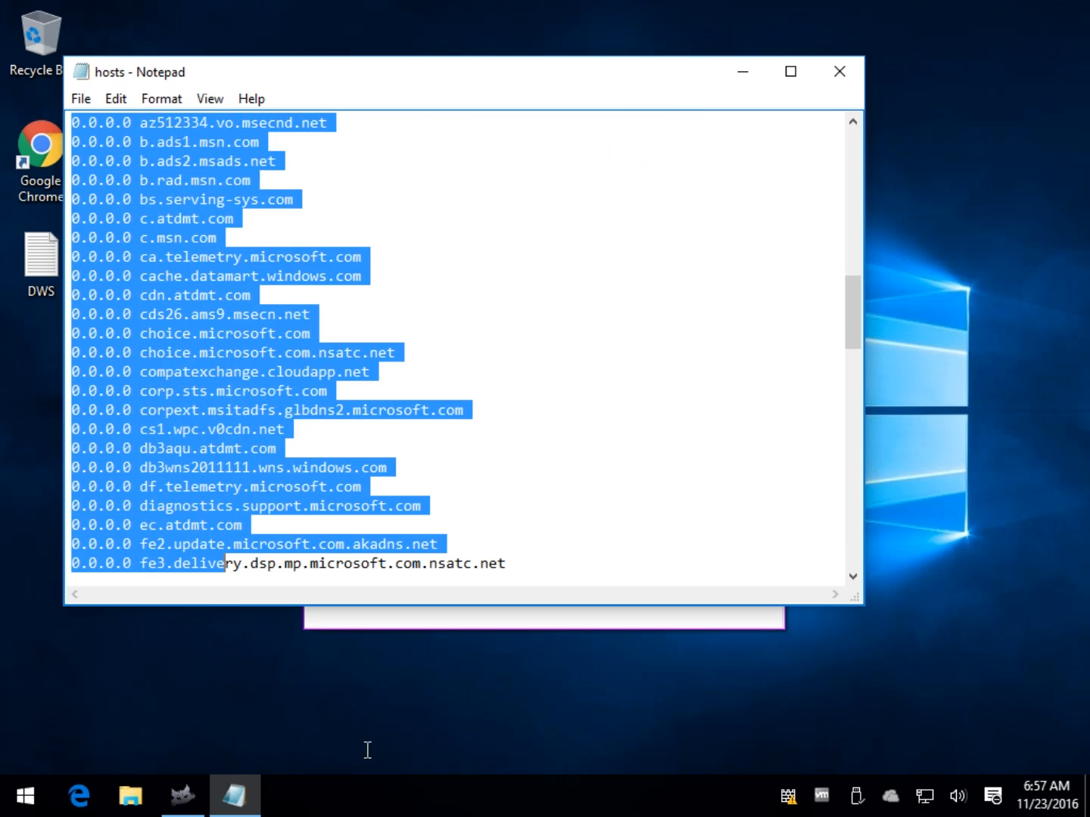
pyautogui.scroll(-3)
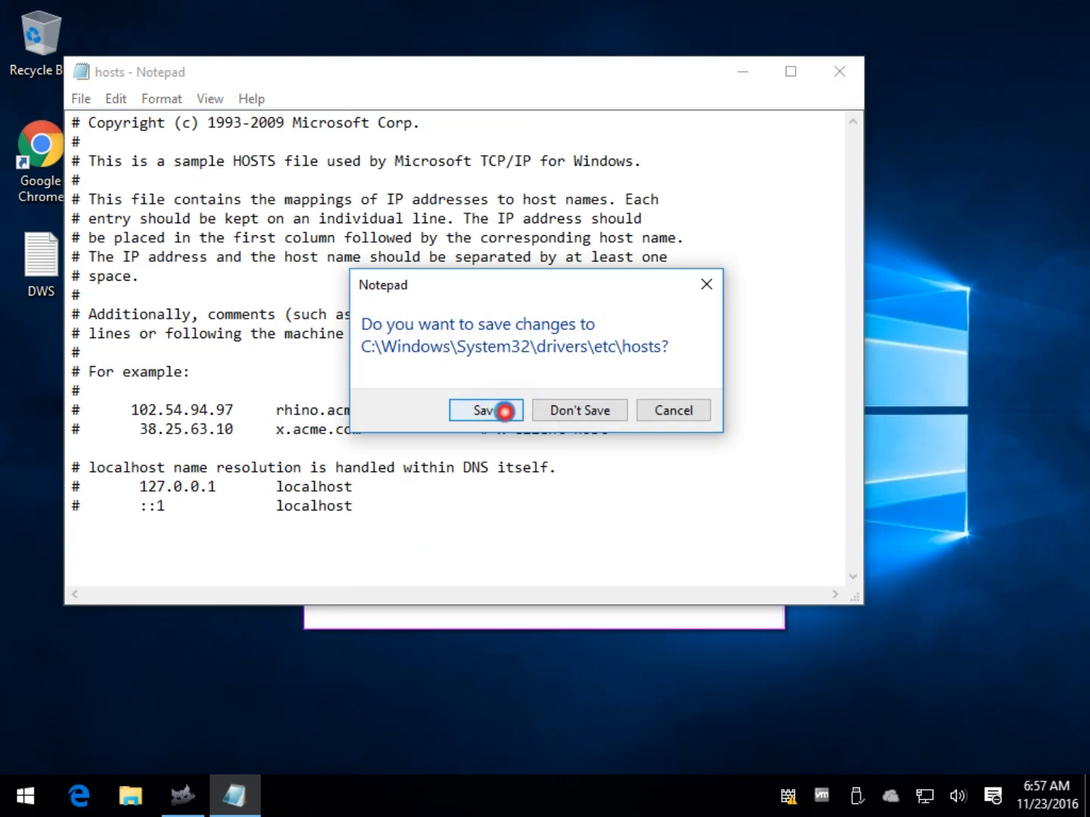
pyautogui.click(485, 408)
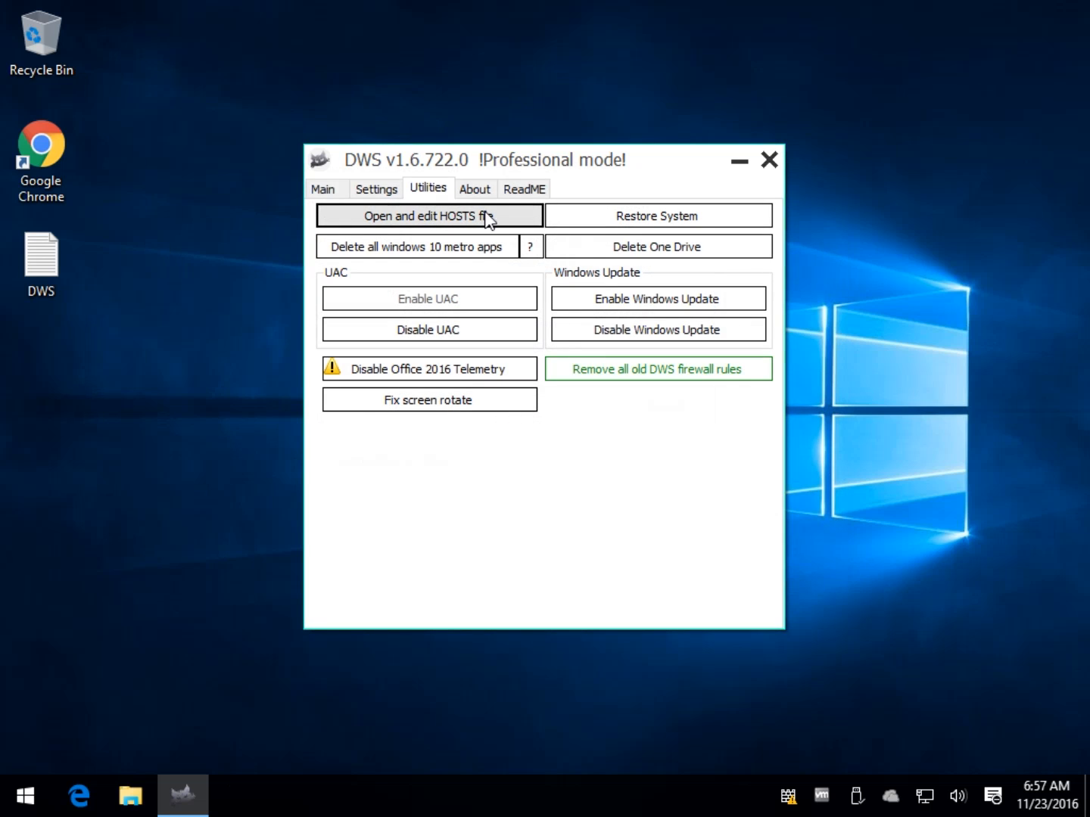
pyautogui.click(475, 189)
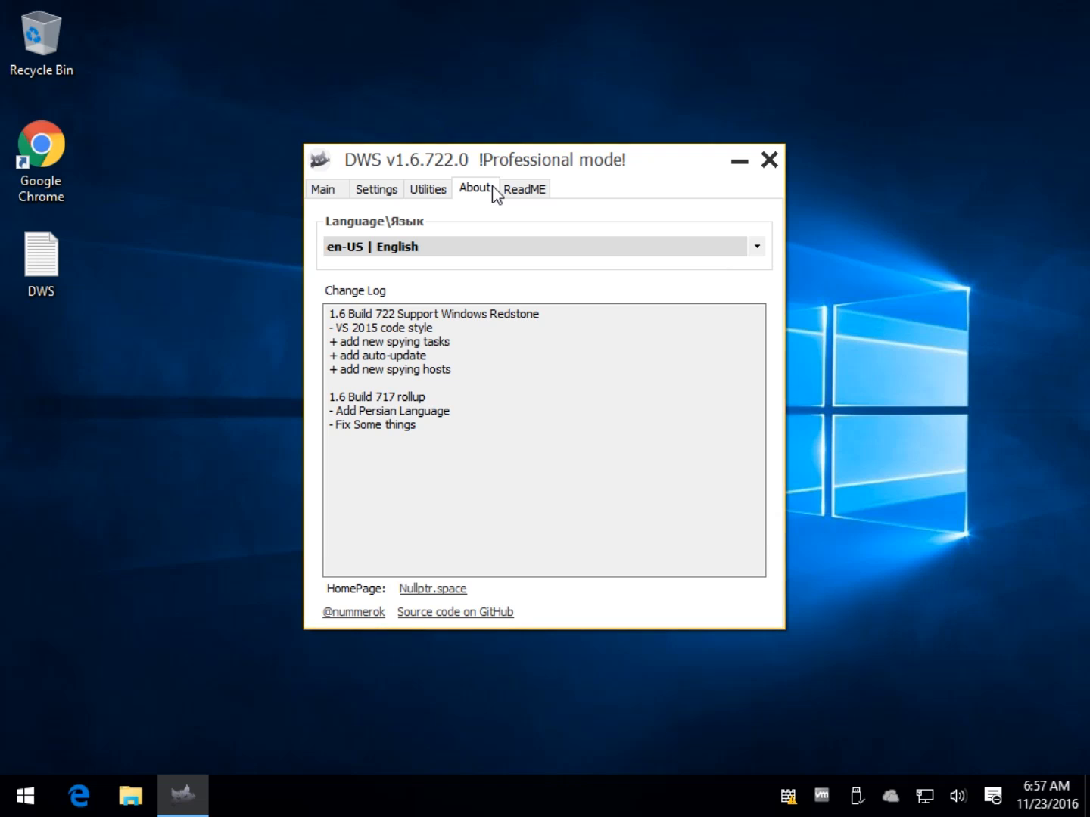
pyautogui.click(524, 188)
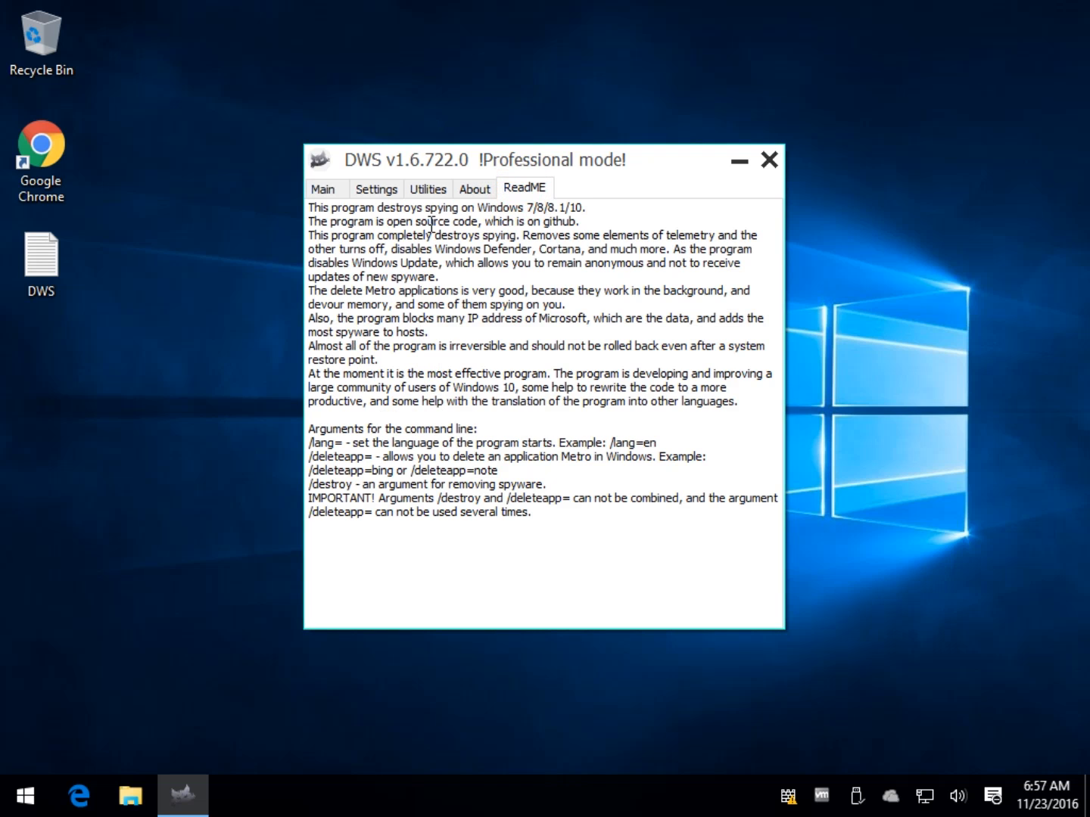
pyautogui.click(427, 189)
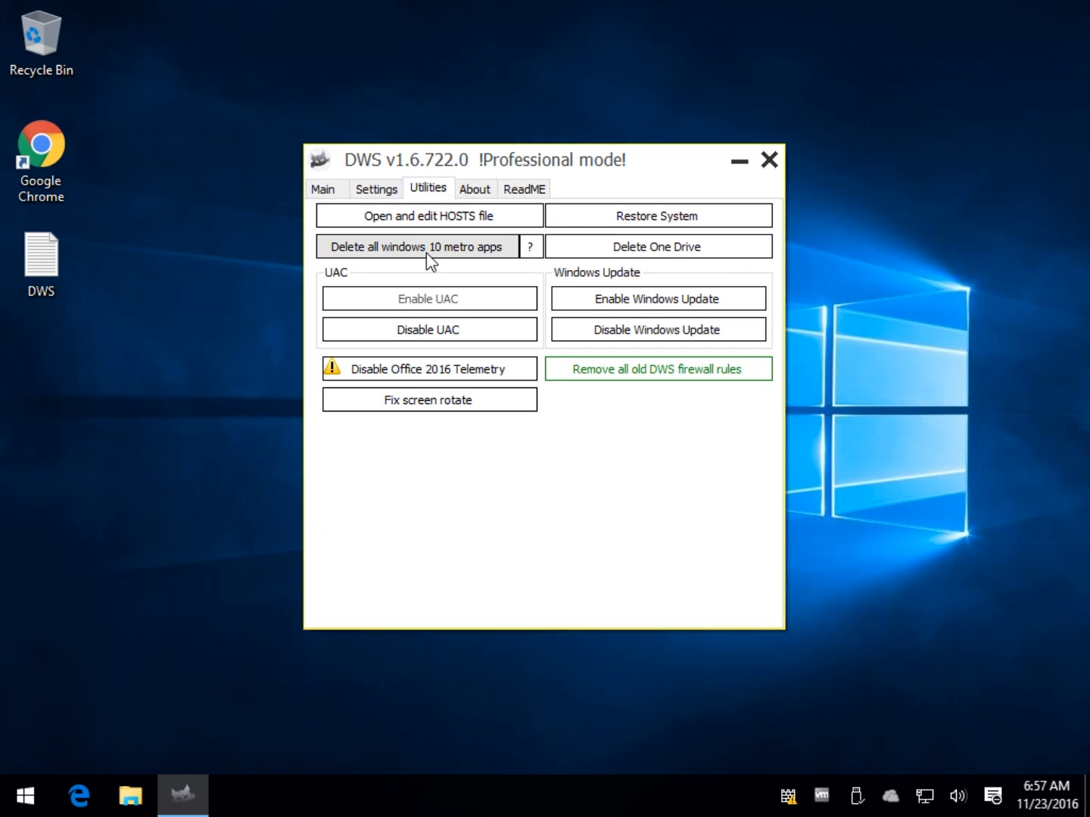
pyautogui.moveTo(409, 204)
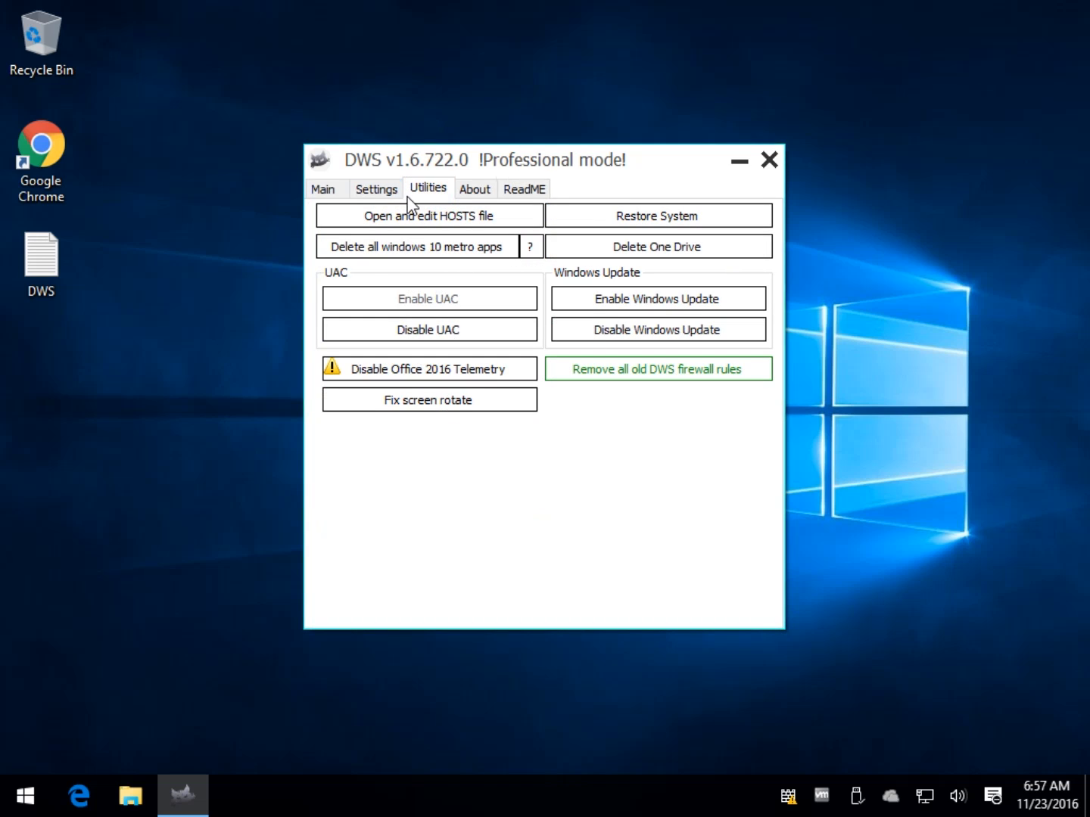
# Step: Return to the Main tab showing the completed spying-removal log
pyautogui.click(375, 190)
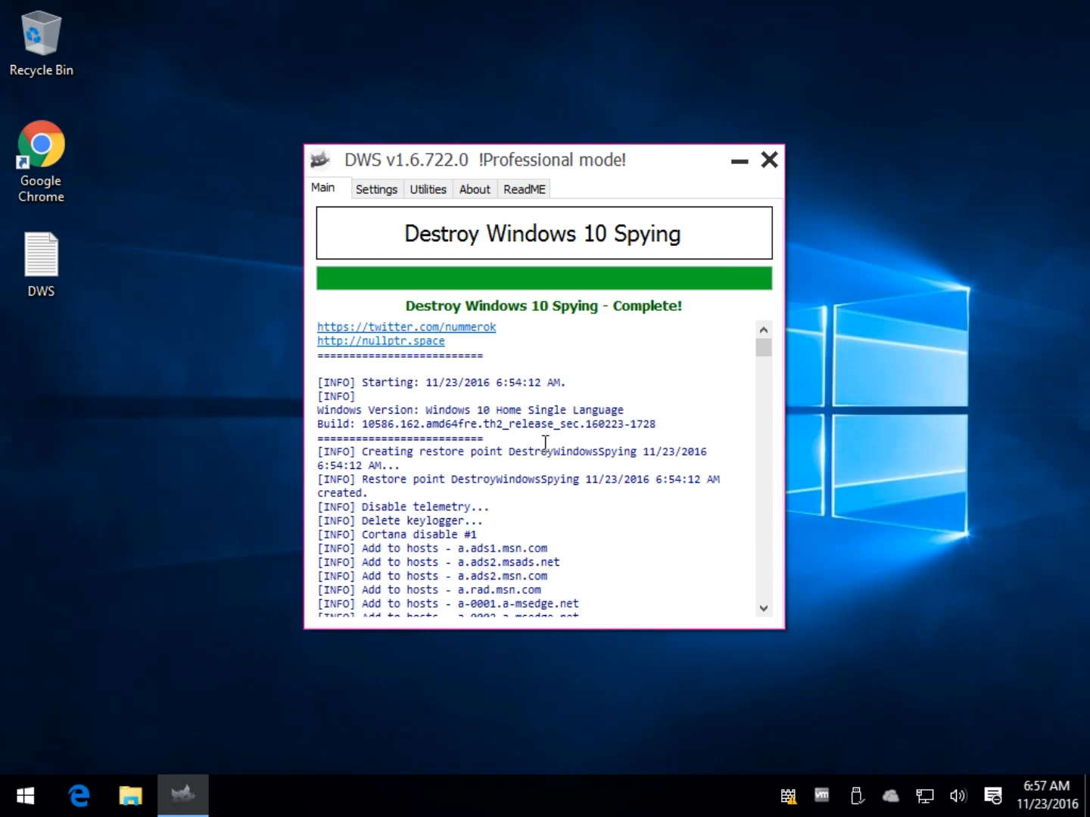
pyautogui.moveTo(551, 263)
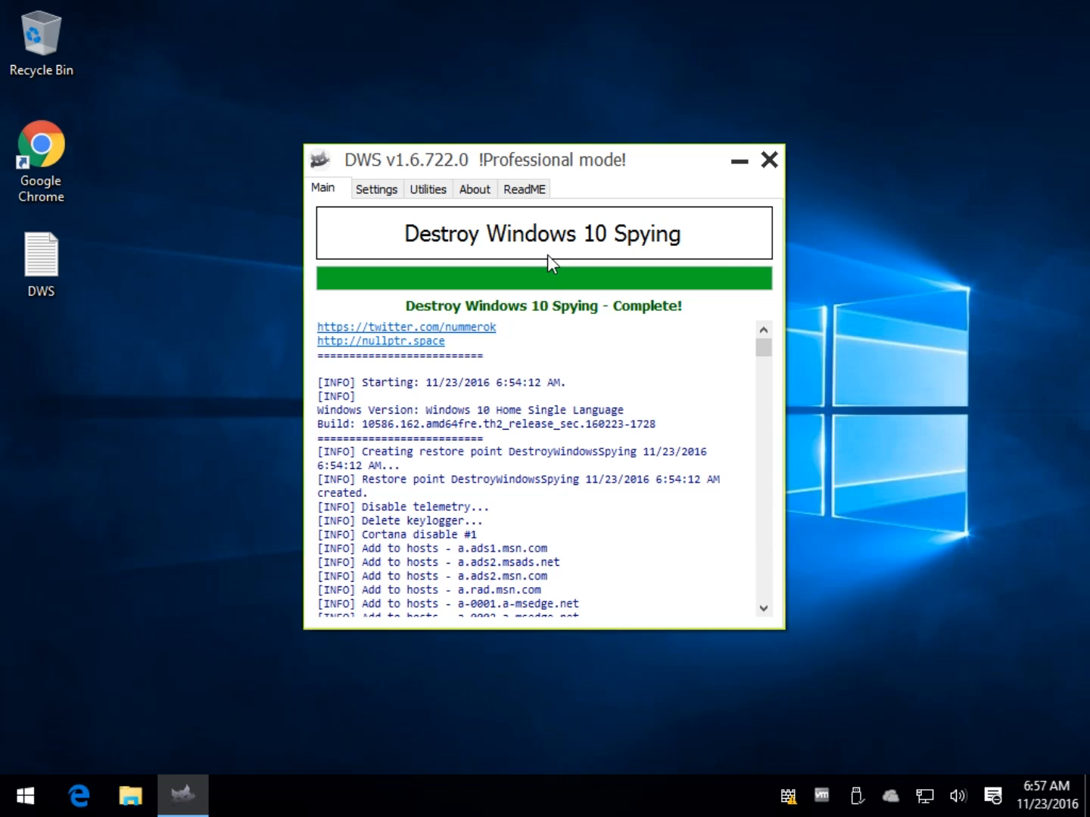
pyautogui.moveTo(287, 639)
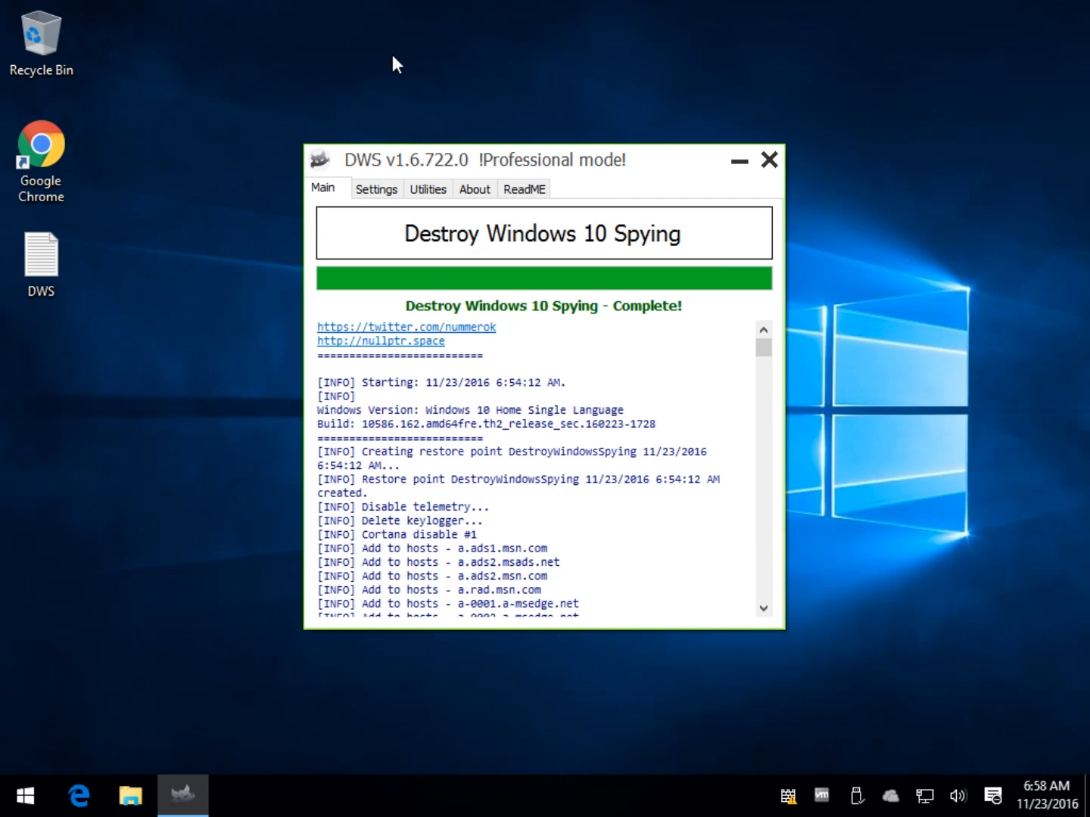
pyautogui.moveTo(181, 244)
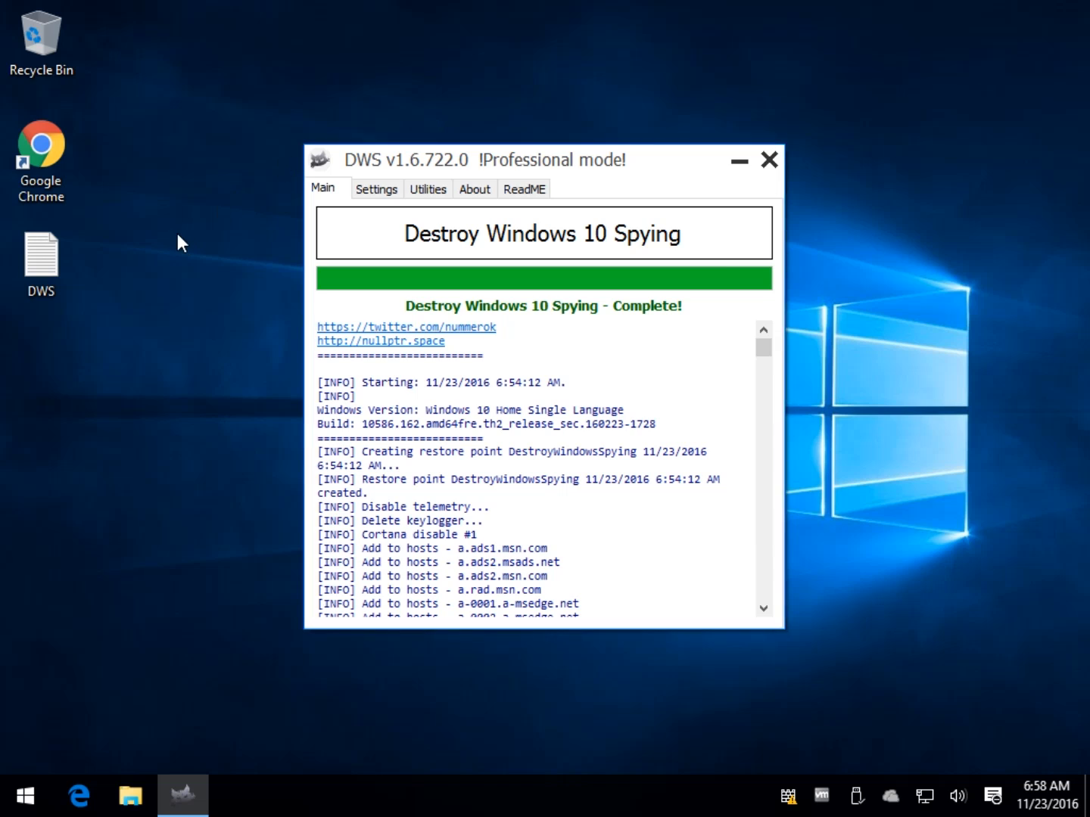